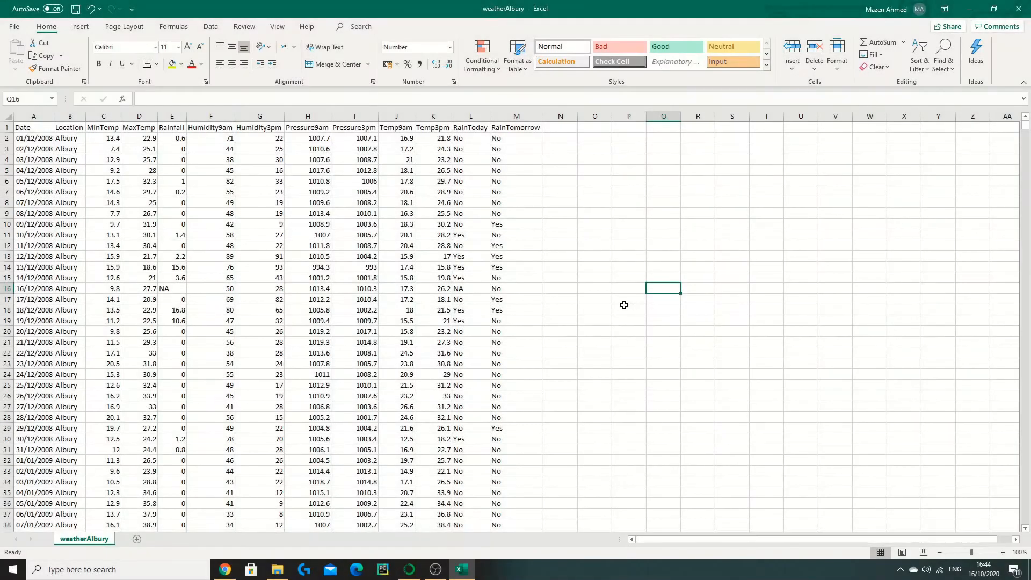
mouse_move(624, 301)
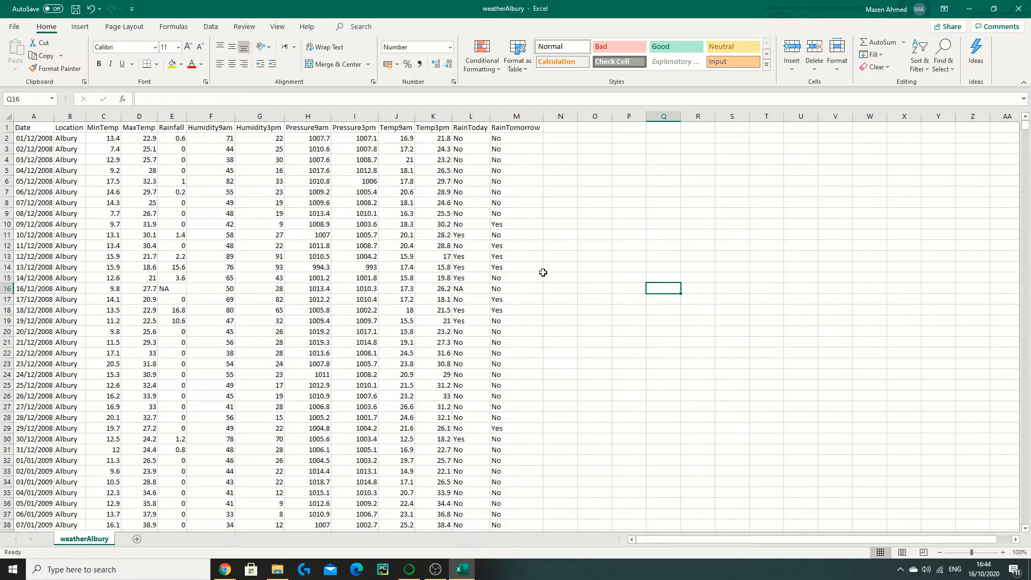
mouse_move(613, 255)
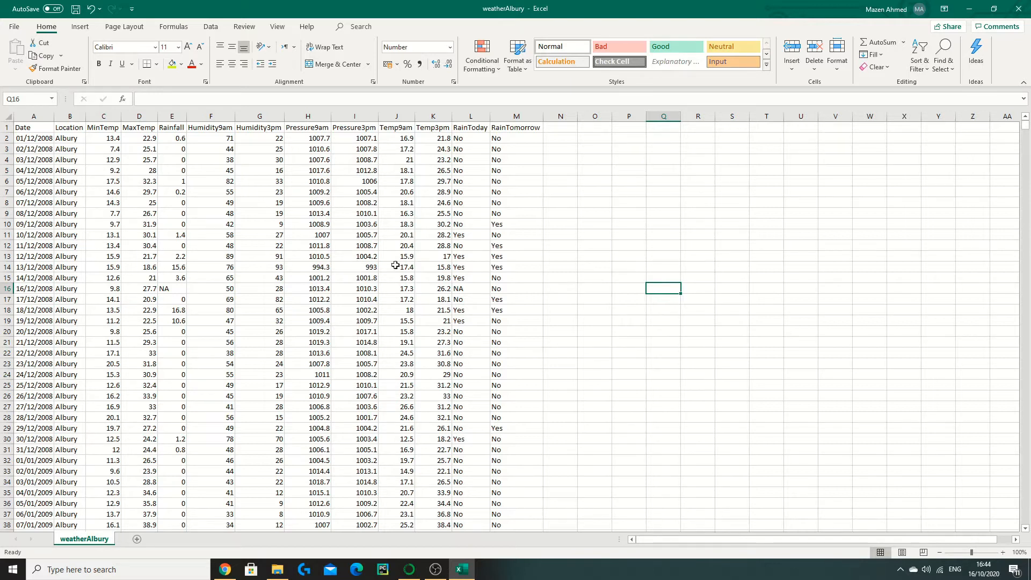
mouse_move(699, 289)
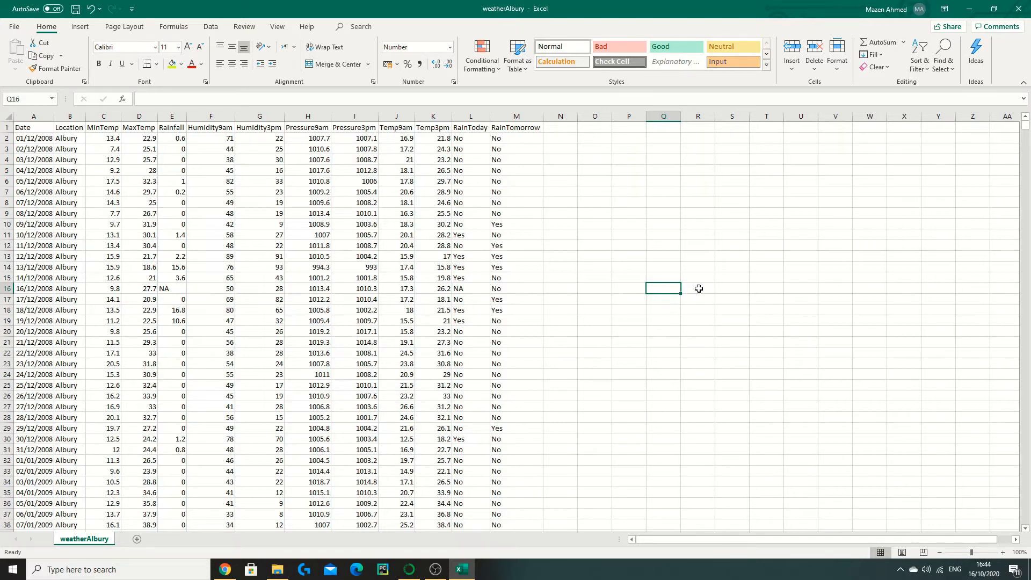
mouse_move(371, 123)
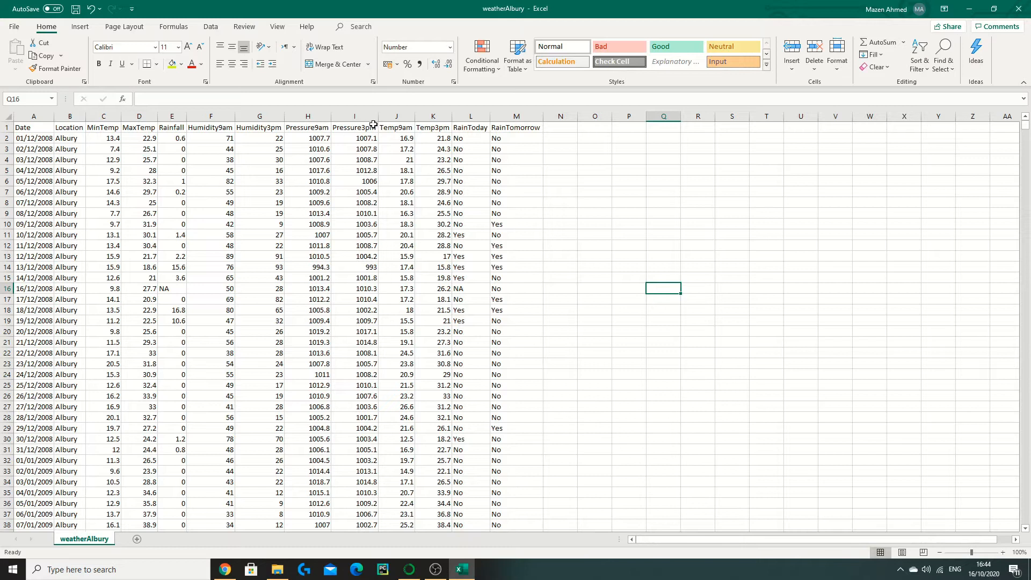
mouse_move(558, 260)
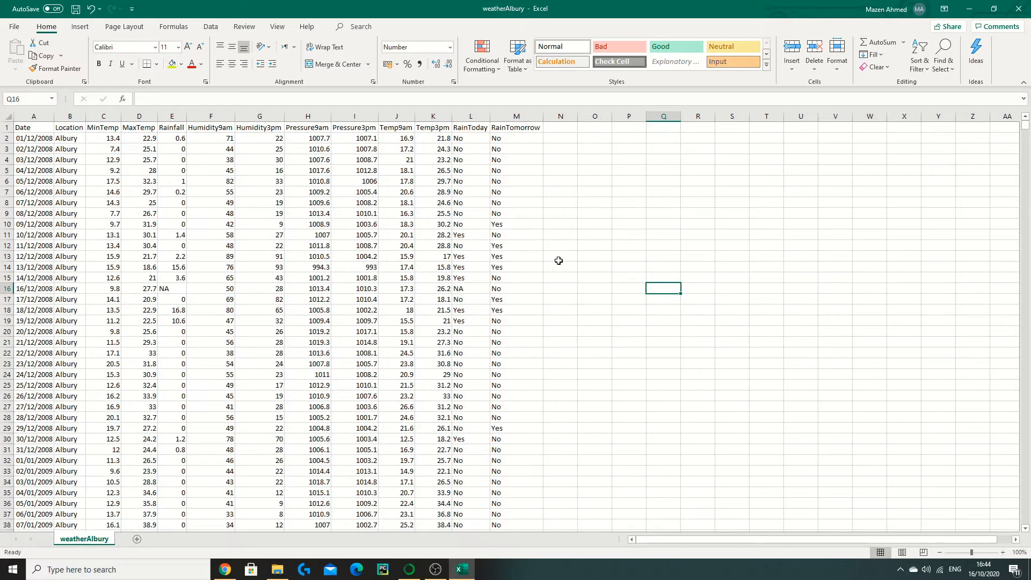
mouse_move(602, 267)
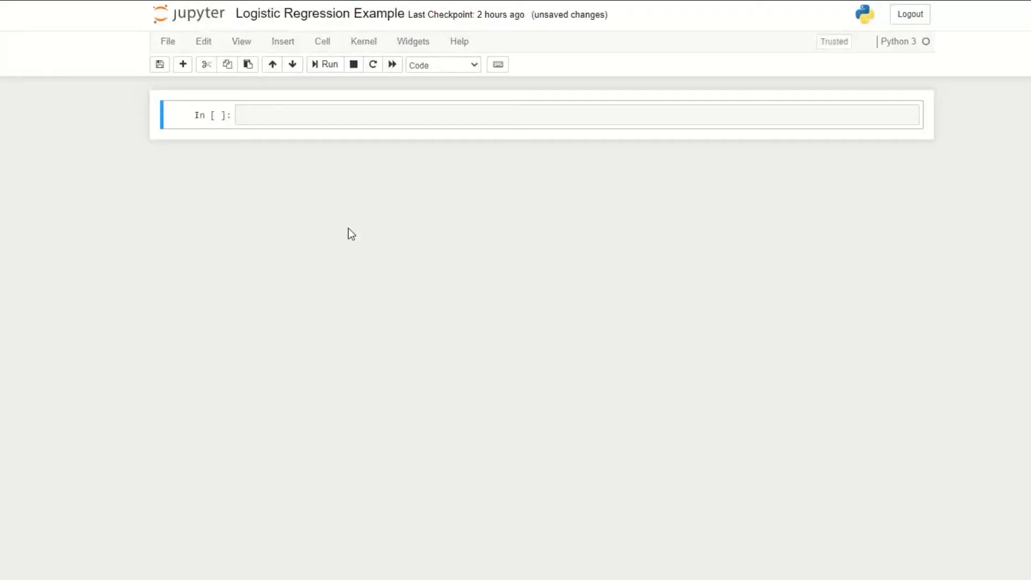
Write 'import pandas as pd' as the first line of the empty code cell
left_click(299, 115)
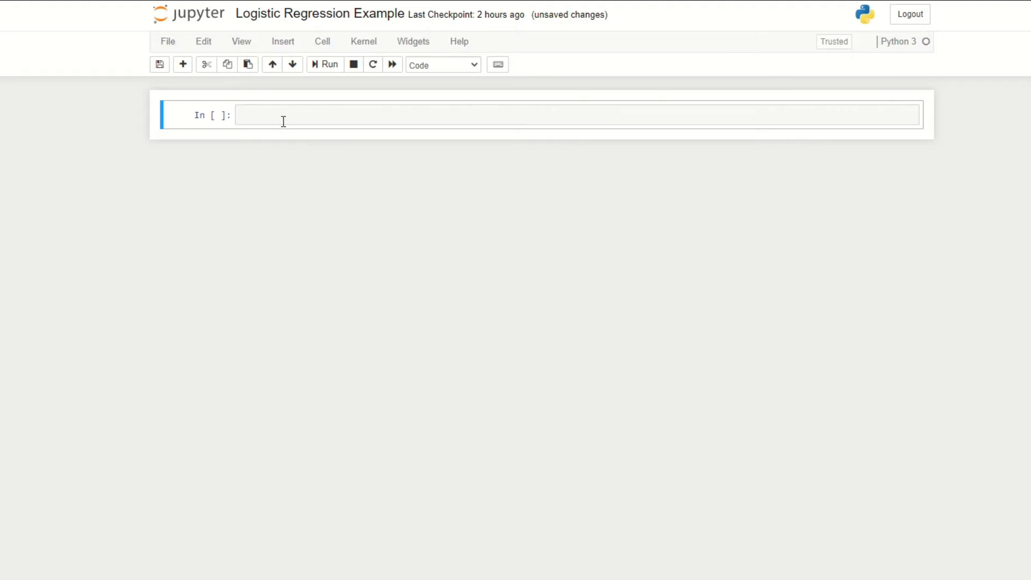
left_click(368, 115)
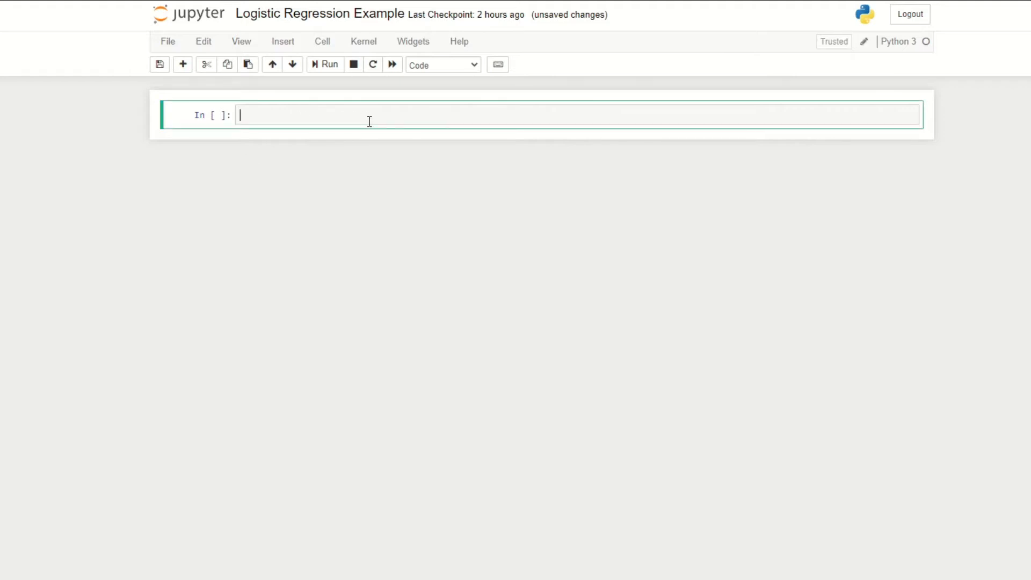
type("import")
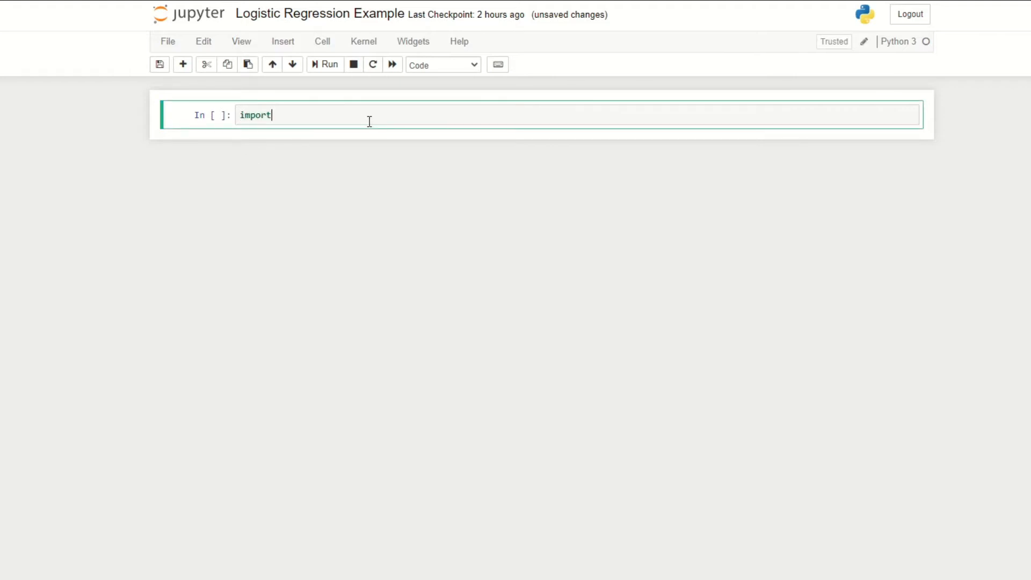
type("pandas as pd")
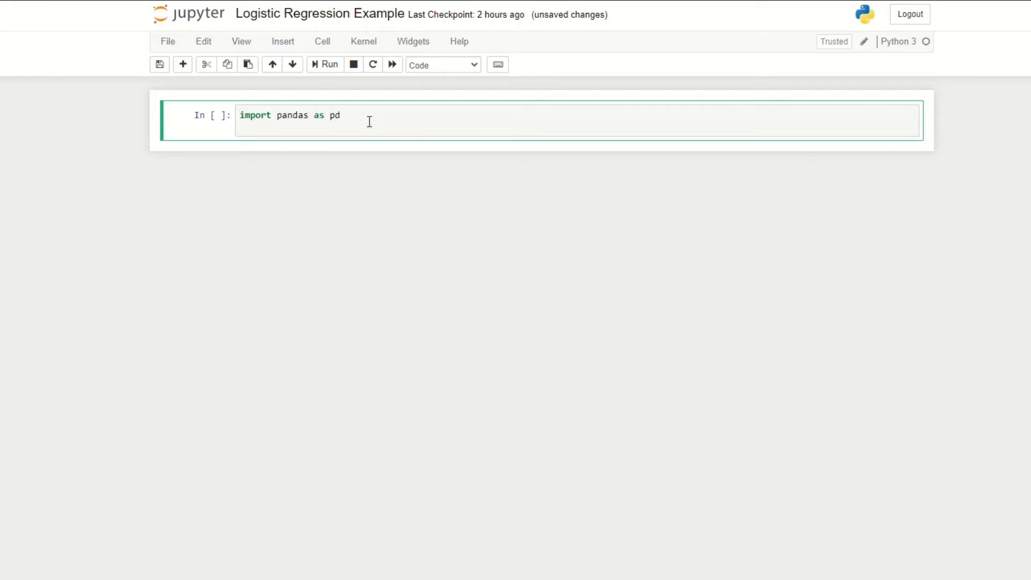
key("enter")
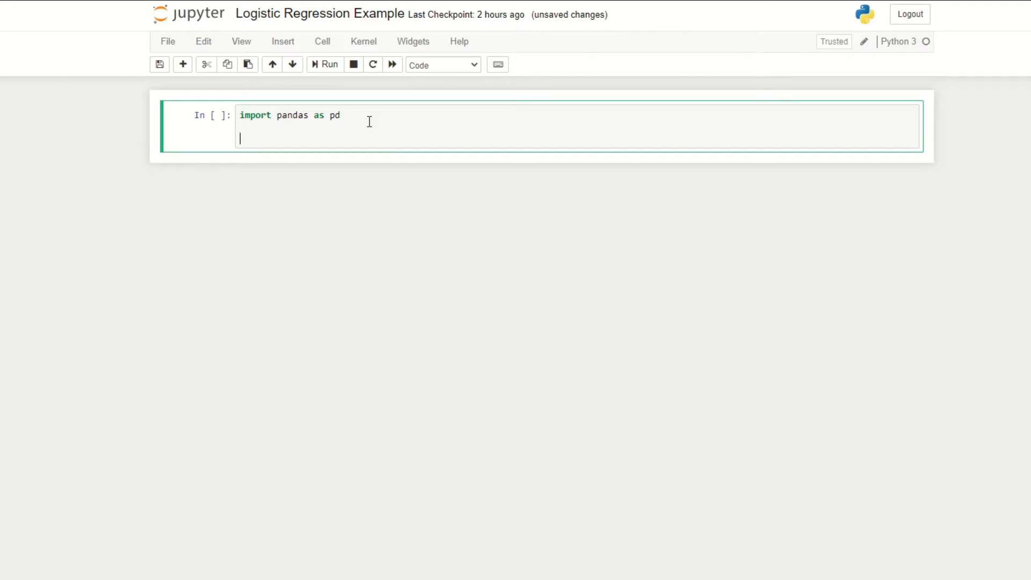
Start a df = pd.read_csv("") call and look up the weatherAlbury file name
type("df")
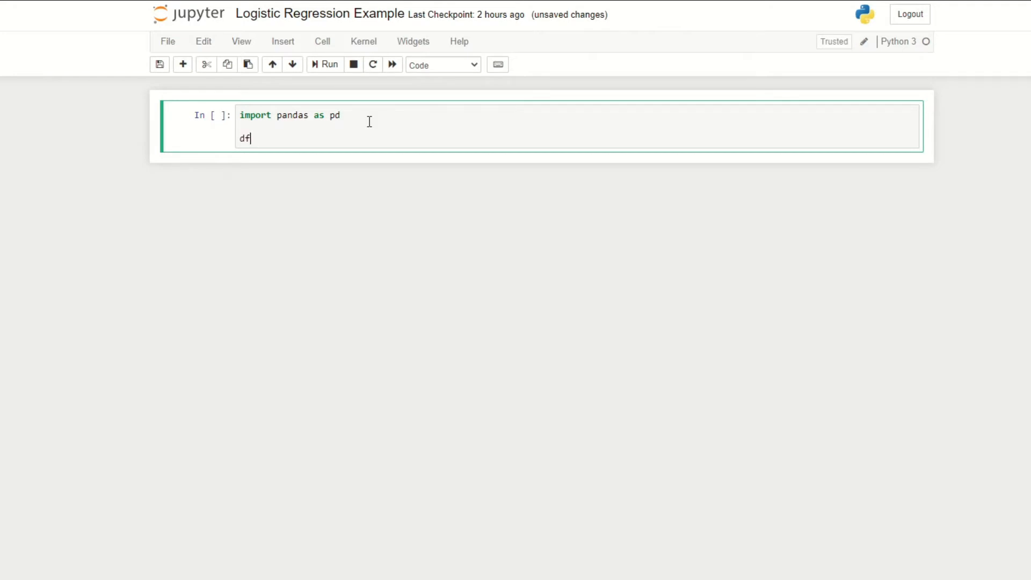
type("= pd")
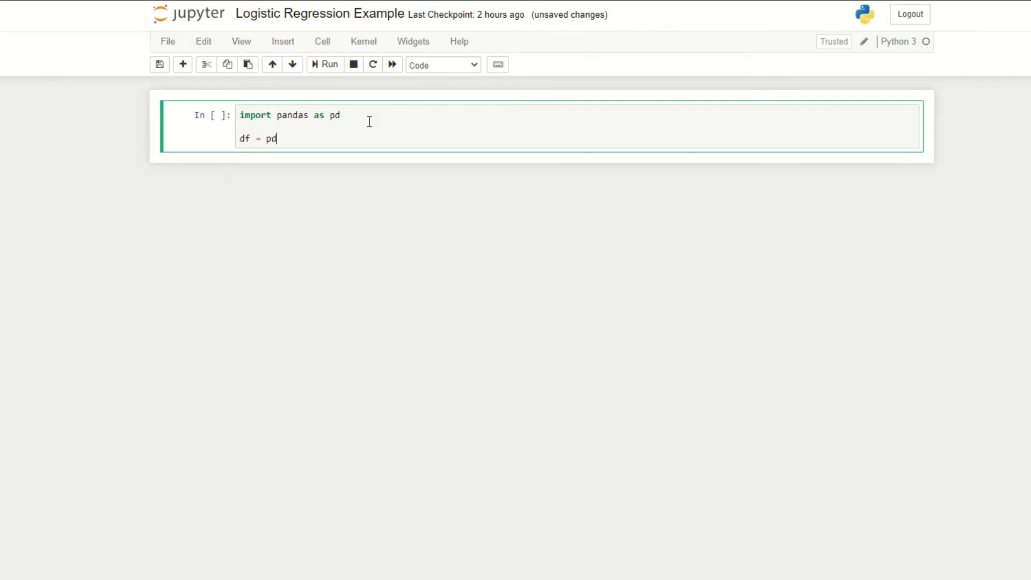
type(".read_csv(\"\")")
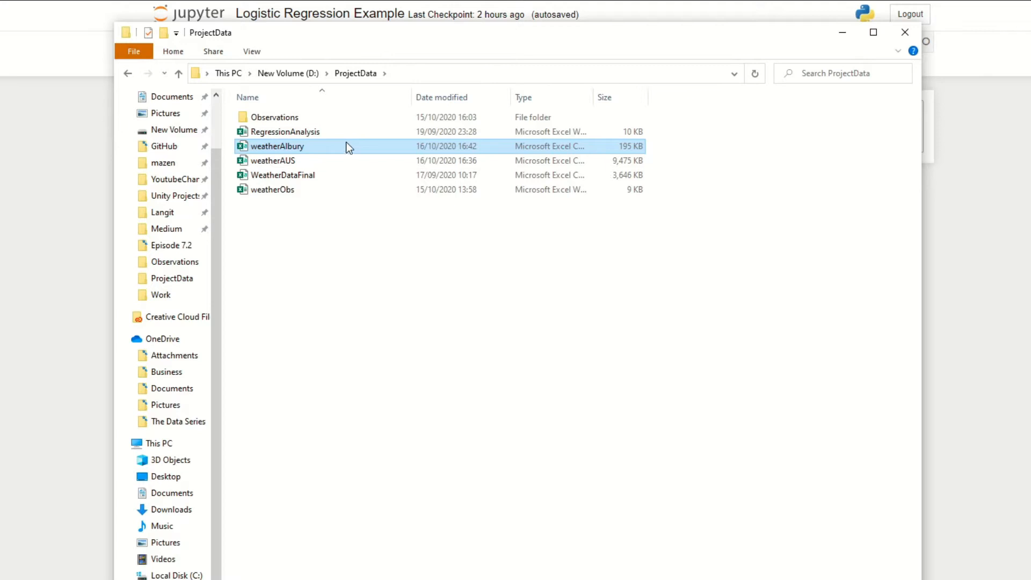
left_click(460, 73)
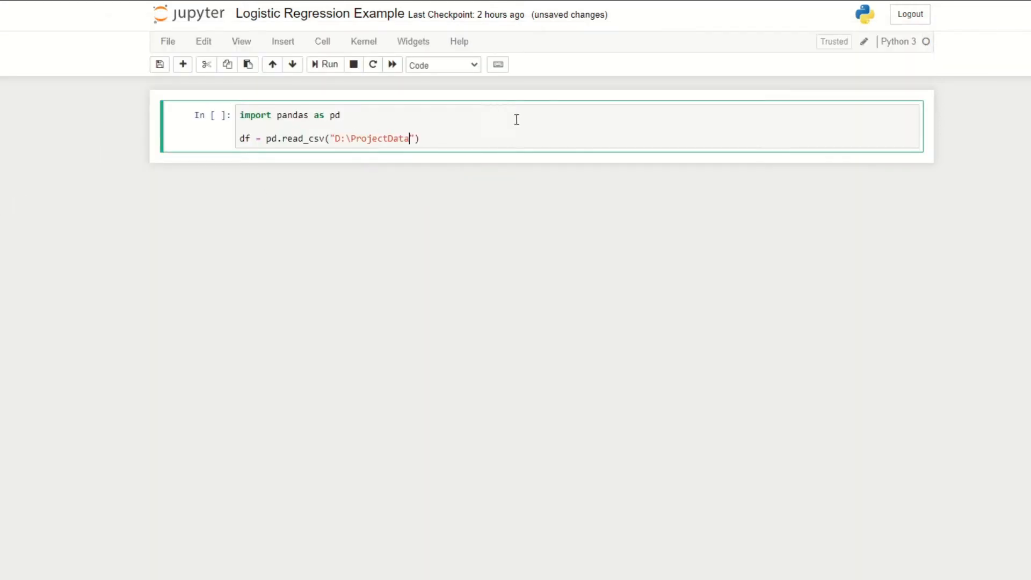
Finish the path with \weatherAlbury.csv, add df.head, and run the cell to preview the first five rows
type("\\weat")
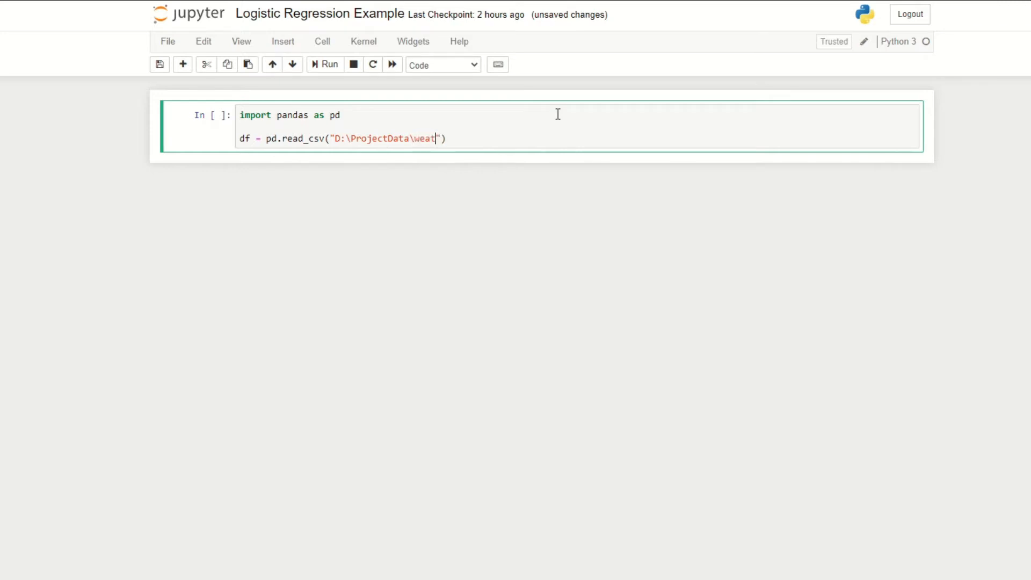
type("herAlburt")
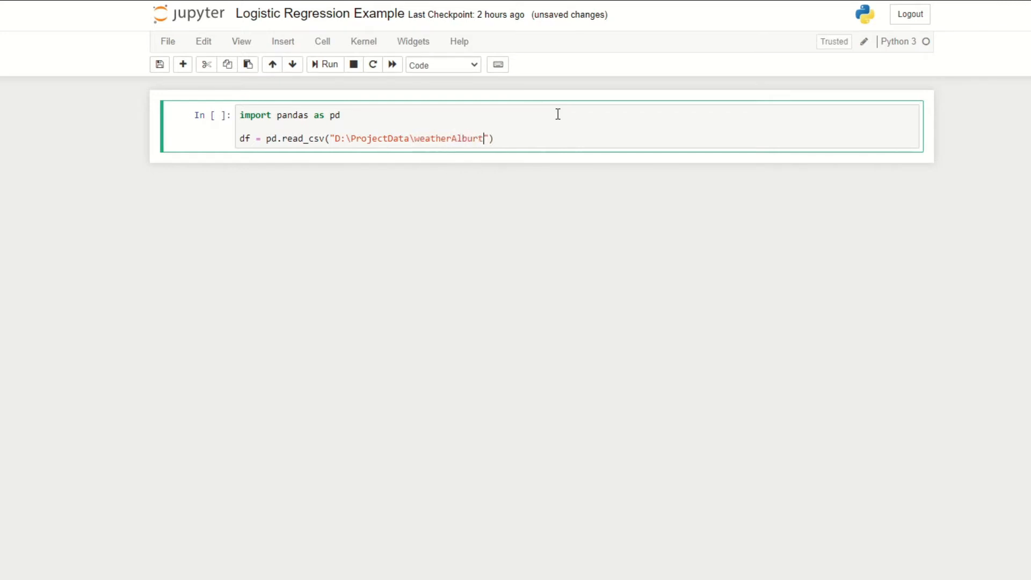
type("y.csv")
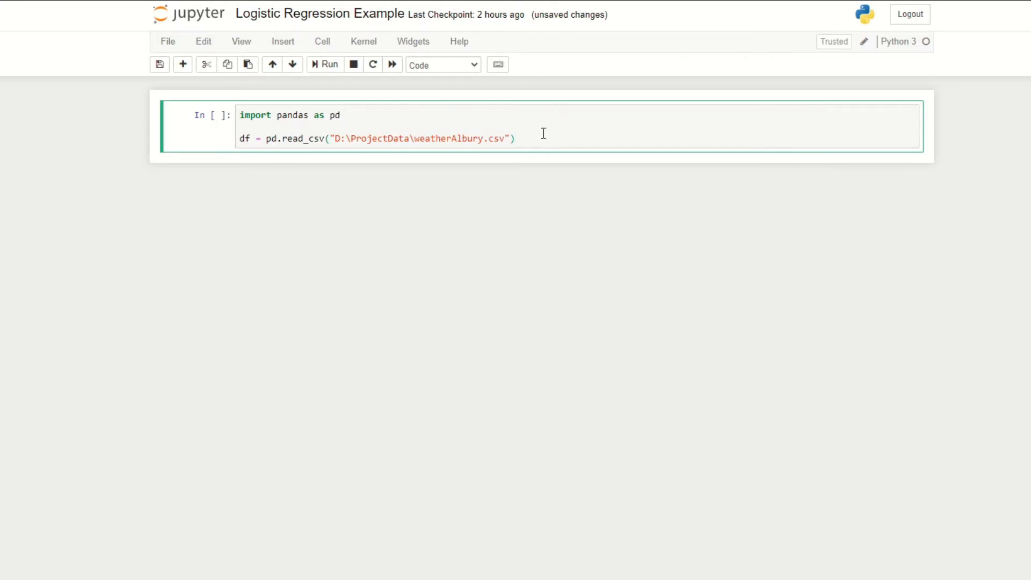
type("df.head(")
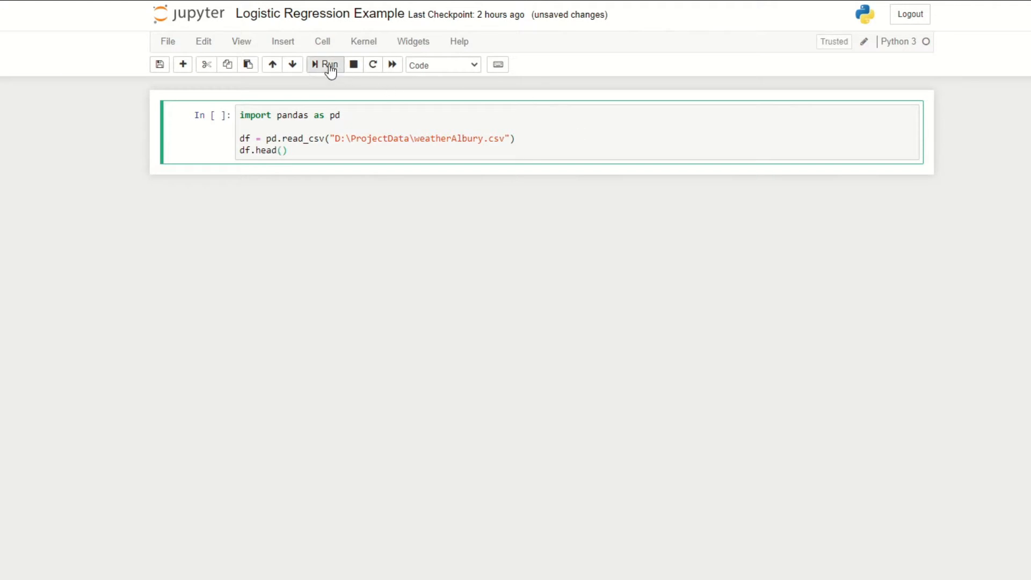
left_click(324, 63)
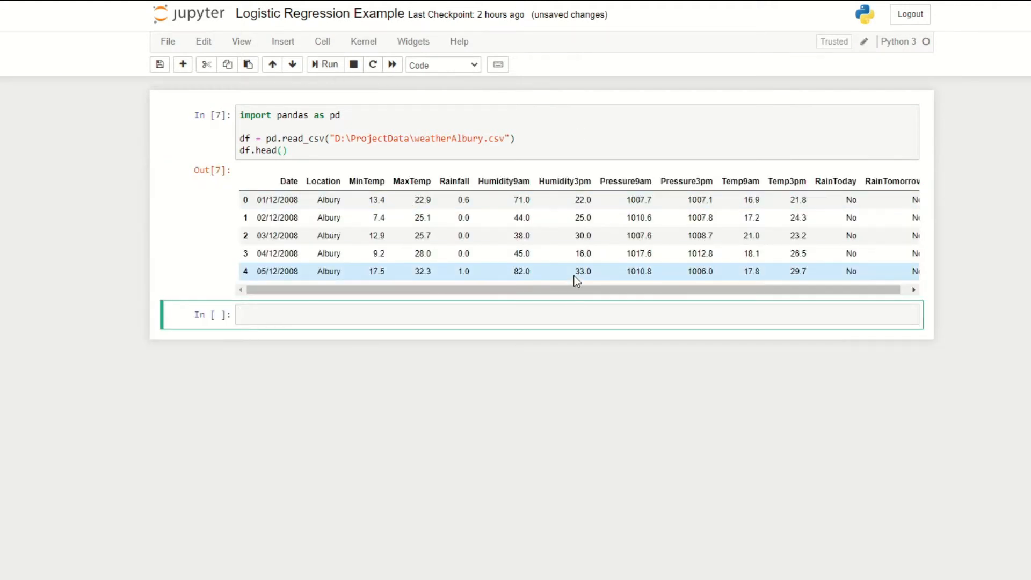
left_click_drag(575, 289, 706, 289)
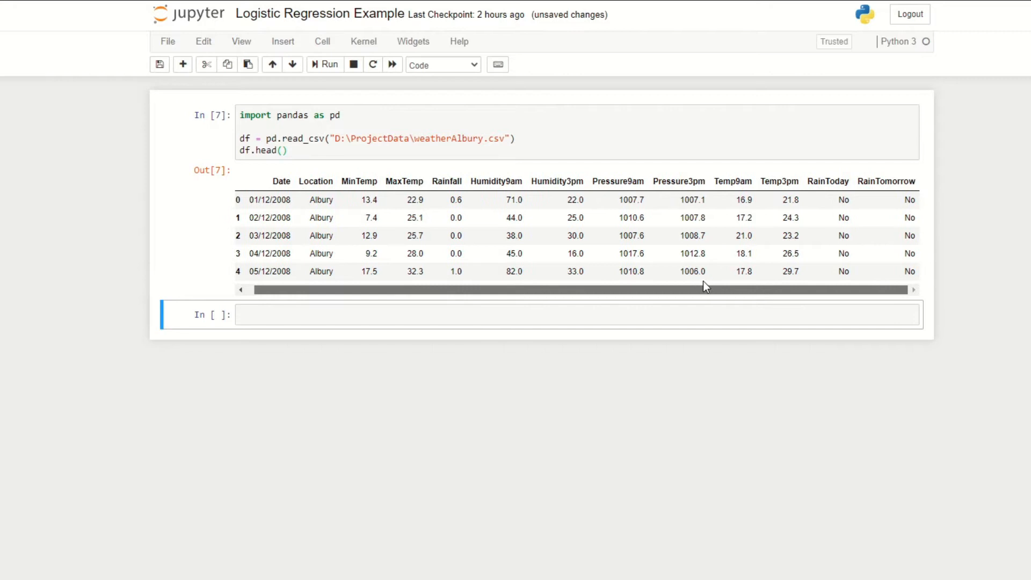
left_click(577, 138)
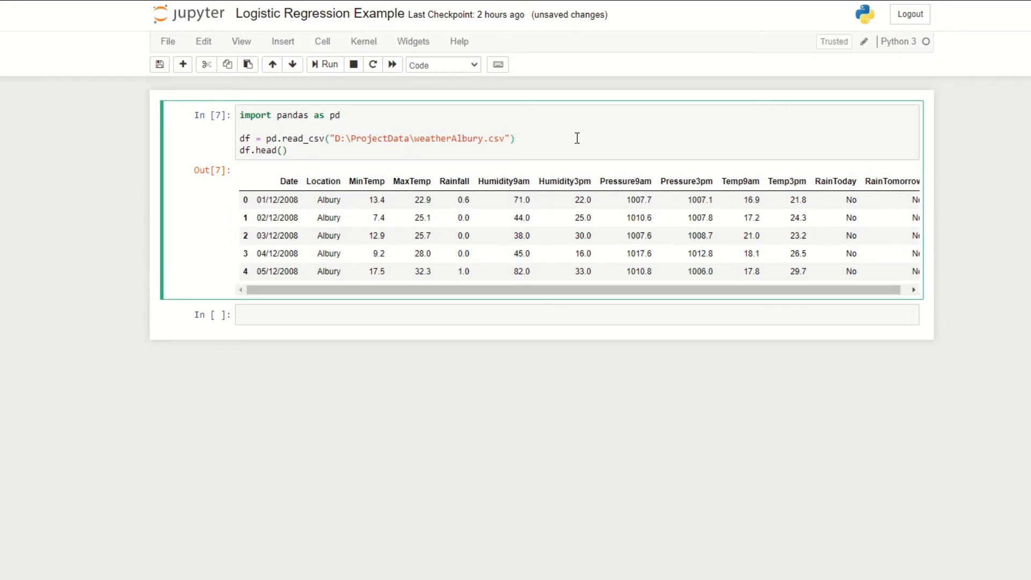
Add a print of df.shape to the loading cell and switch to the raw weather spreadsheet
type("print()")
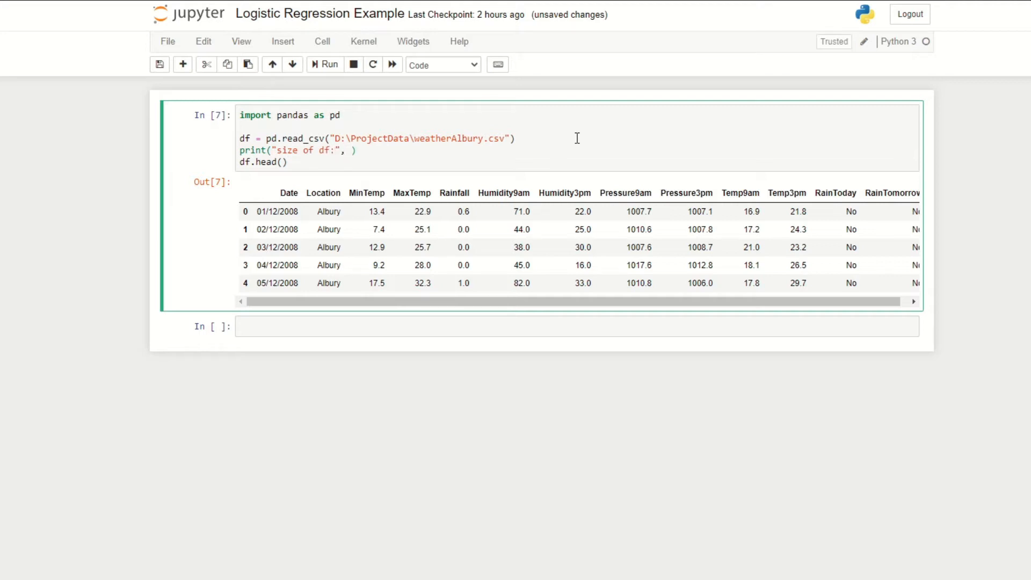
type("df.shape")
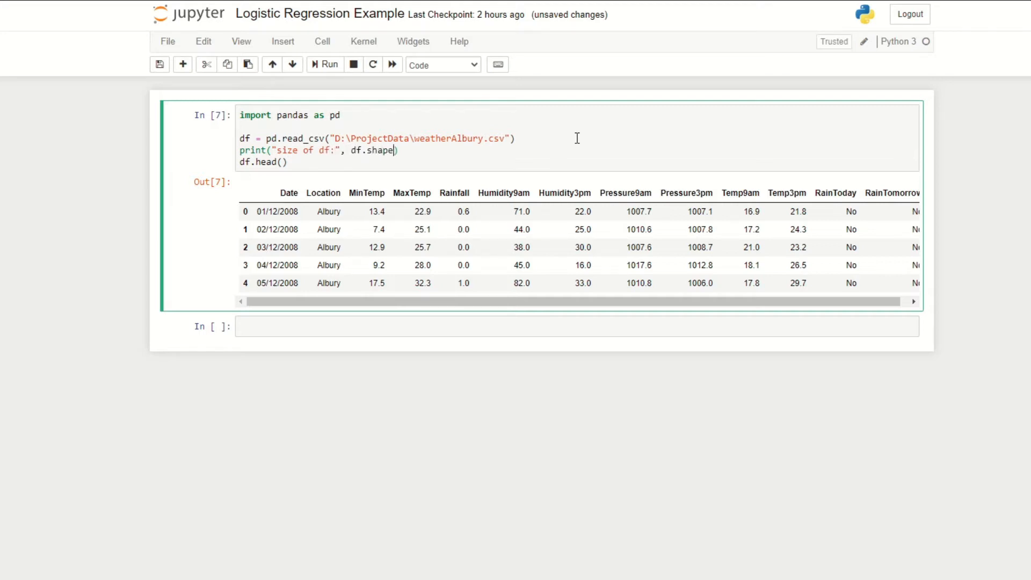
double_click(381, 150)
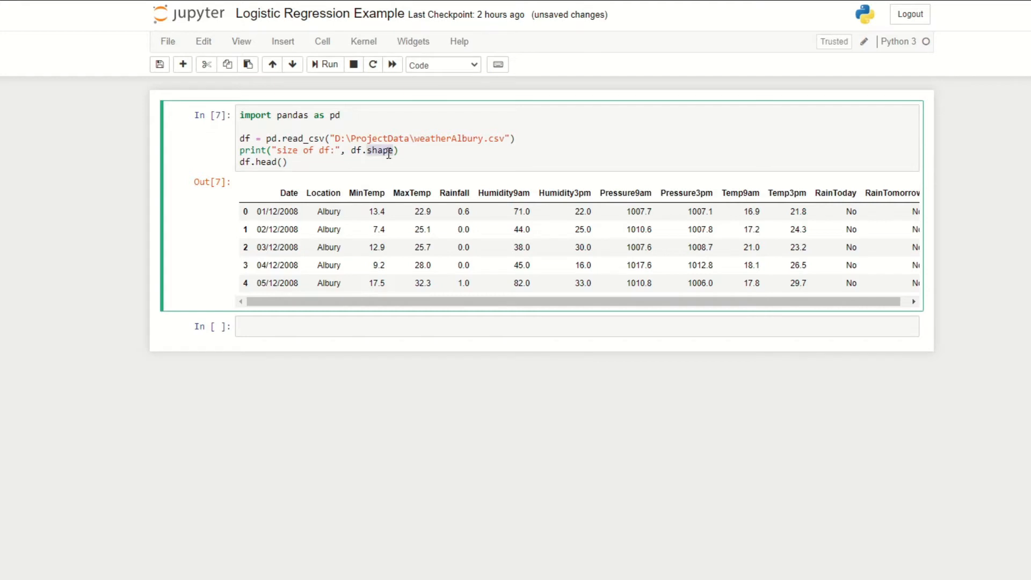
left_click(326, 64)
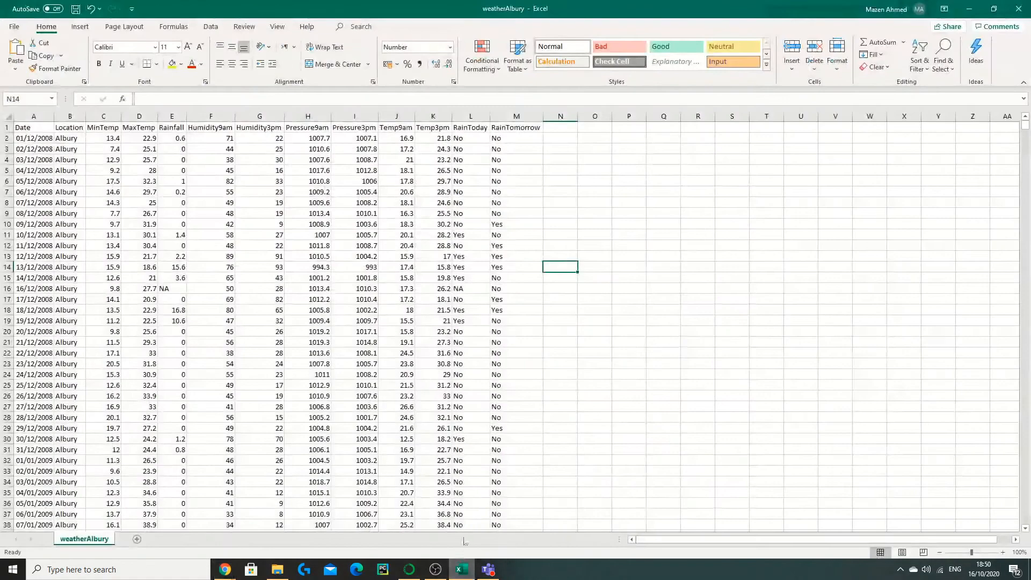
mouse_move(168, 292)
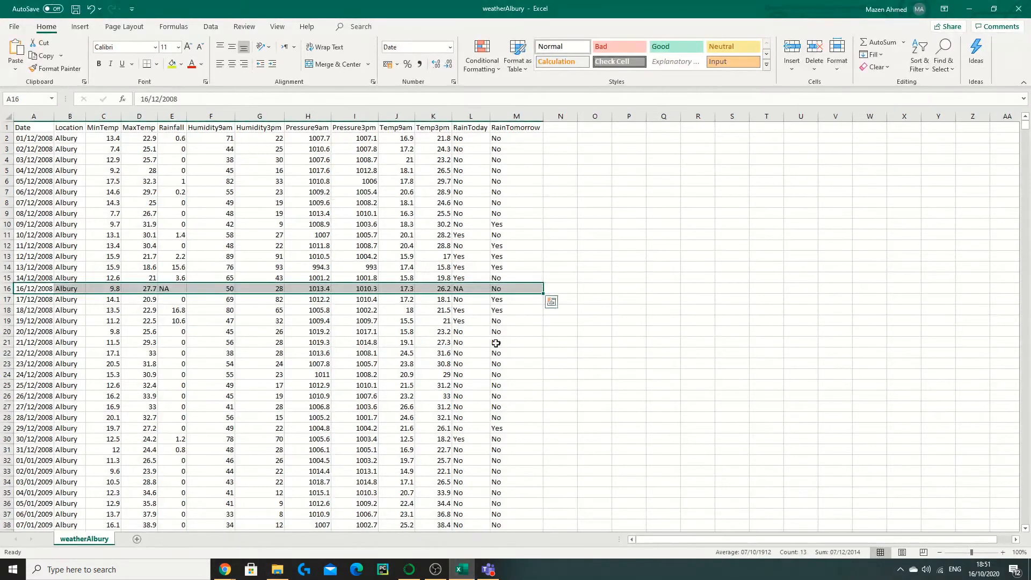
mouse_move(414, 297)
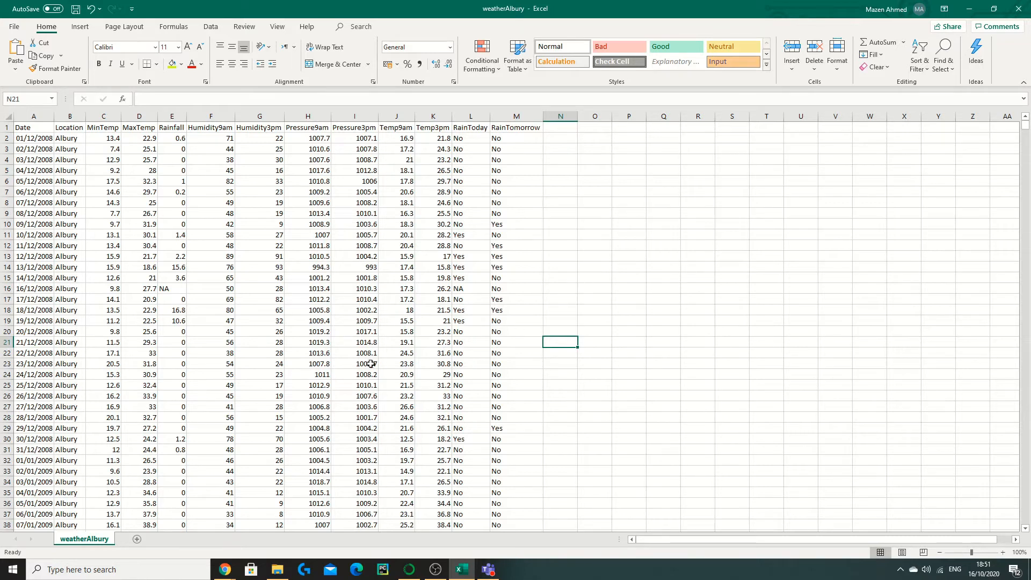
left_click(319, 300)
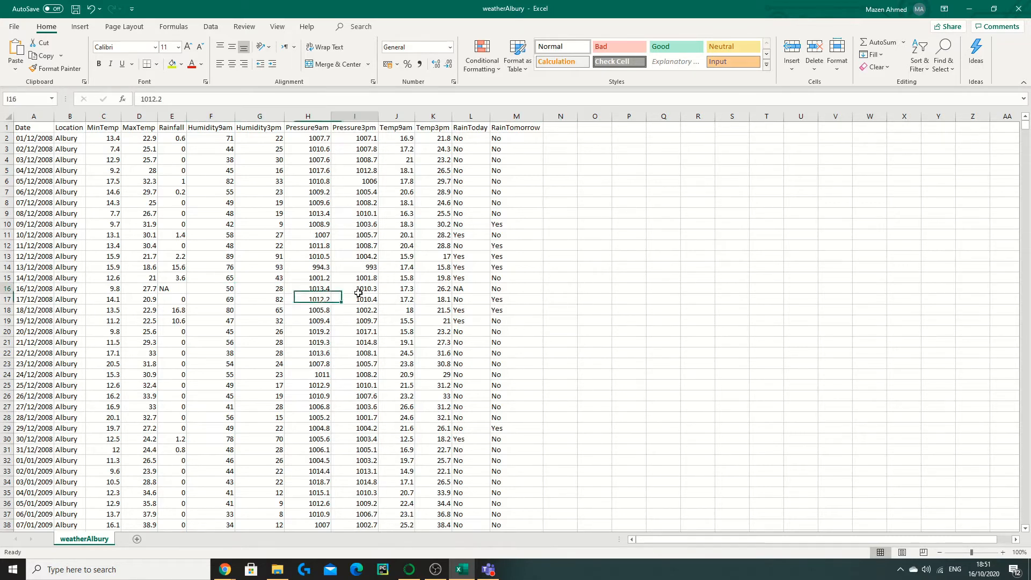
left_click(353, 287)
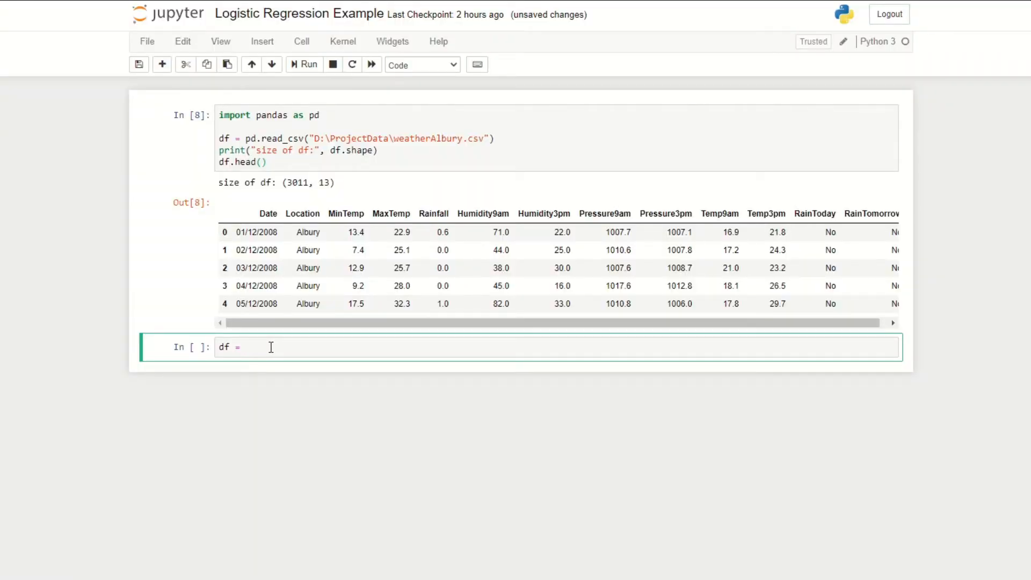
Write df = df.dropna() with a print of df.shape and run it, showing 2981 rows remain
type("df.dropna")
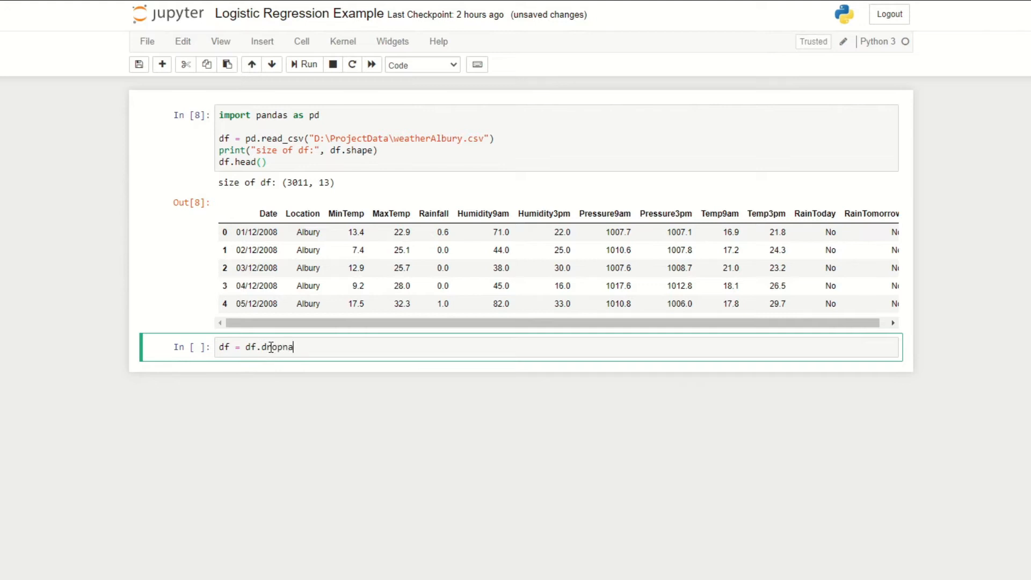
type("()")
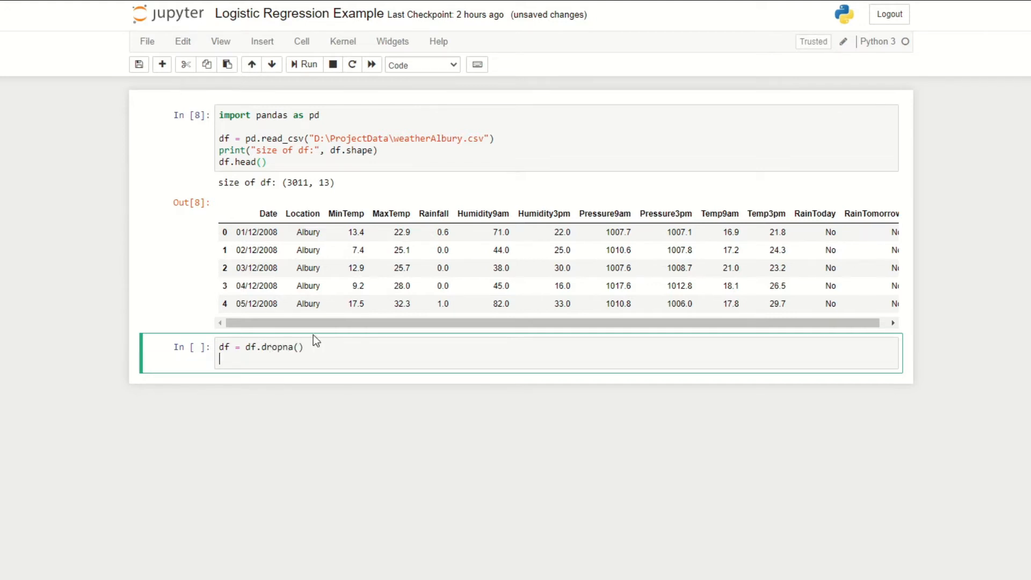
type("print(d)")
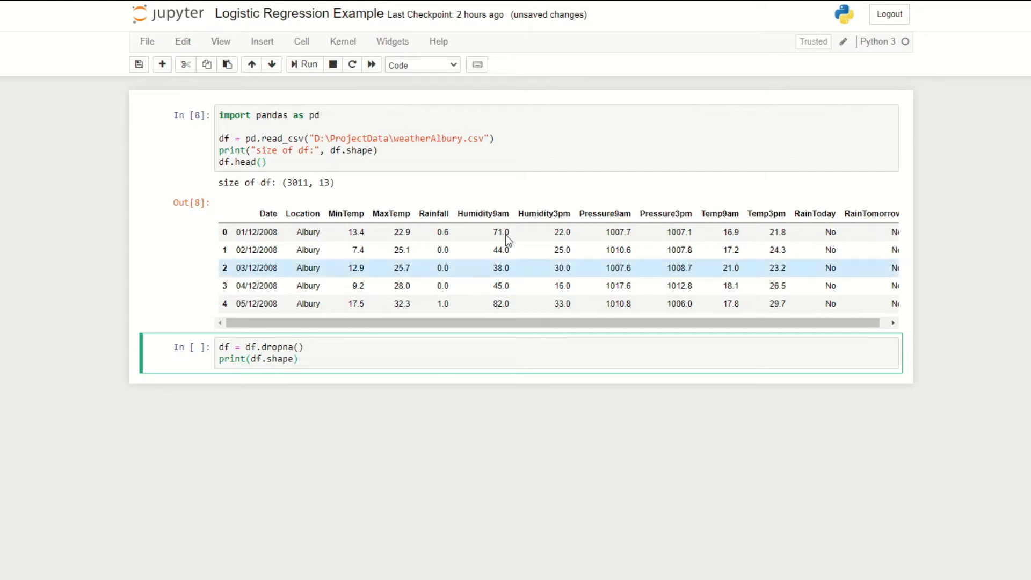
left_click(304, 63)
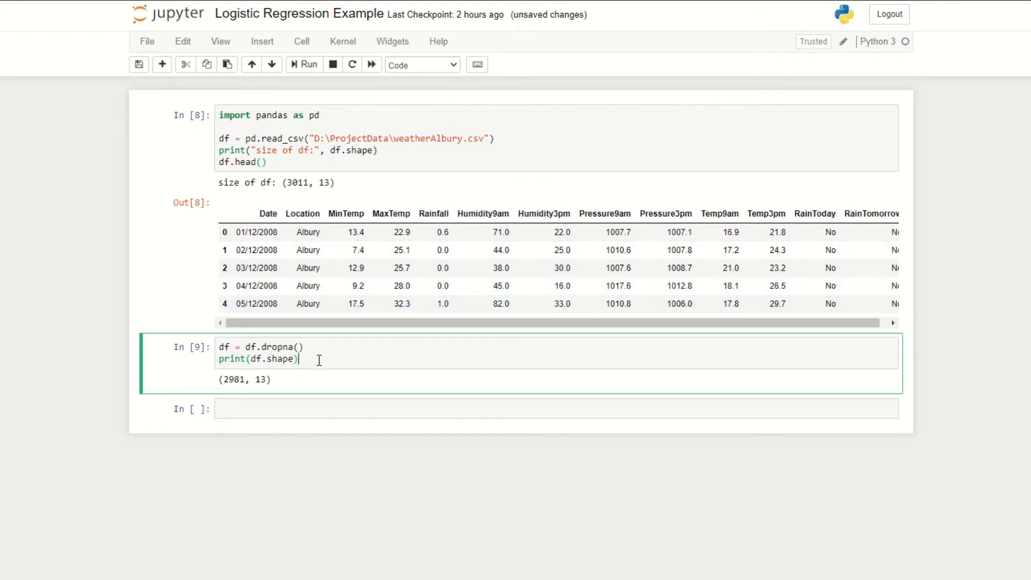
key("enter")
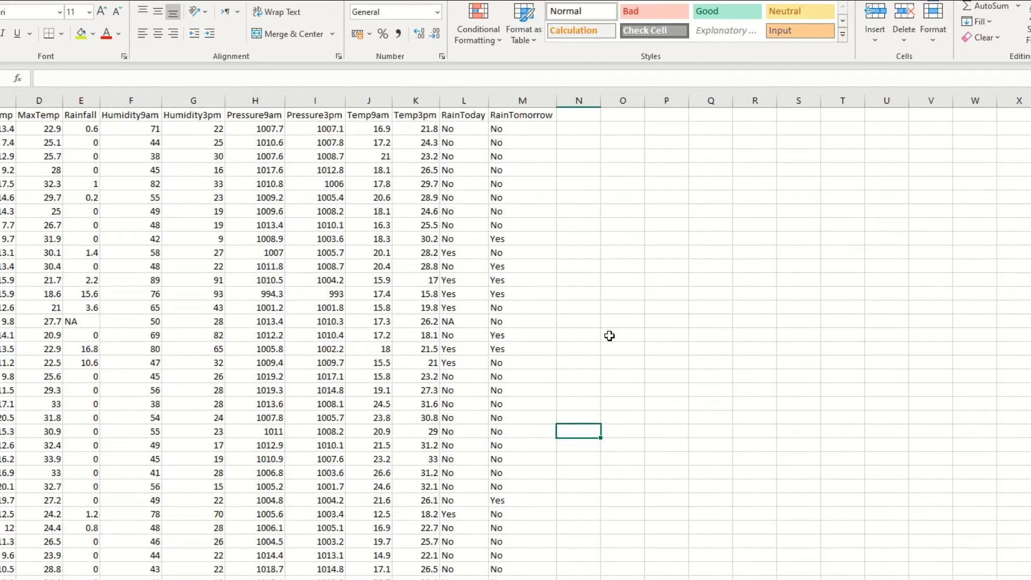
left_click(577, 267)
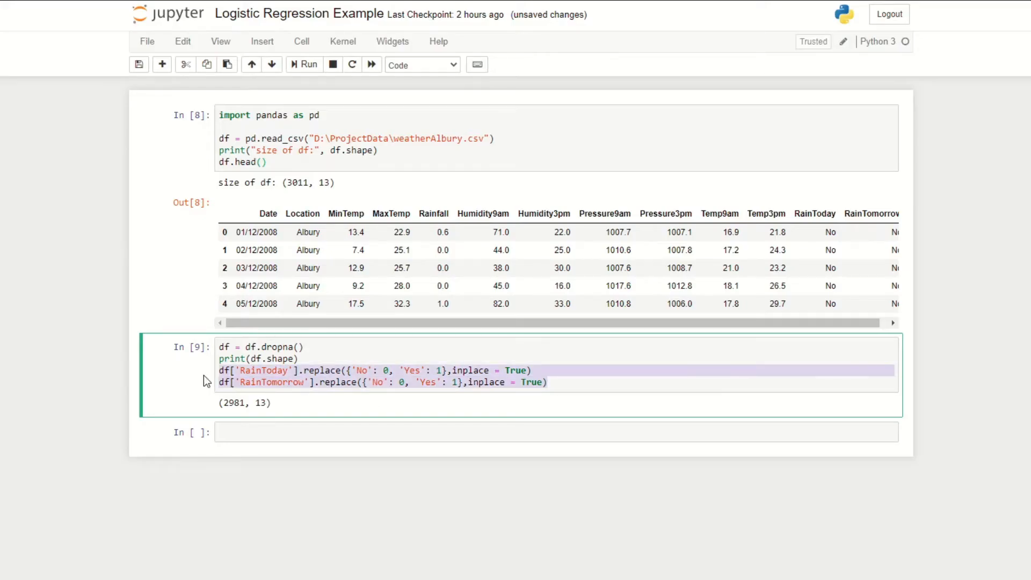
Review the RainTomorrow replace call with inplace=True and rerun the data cells
left_click(239, 382)
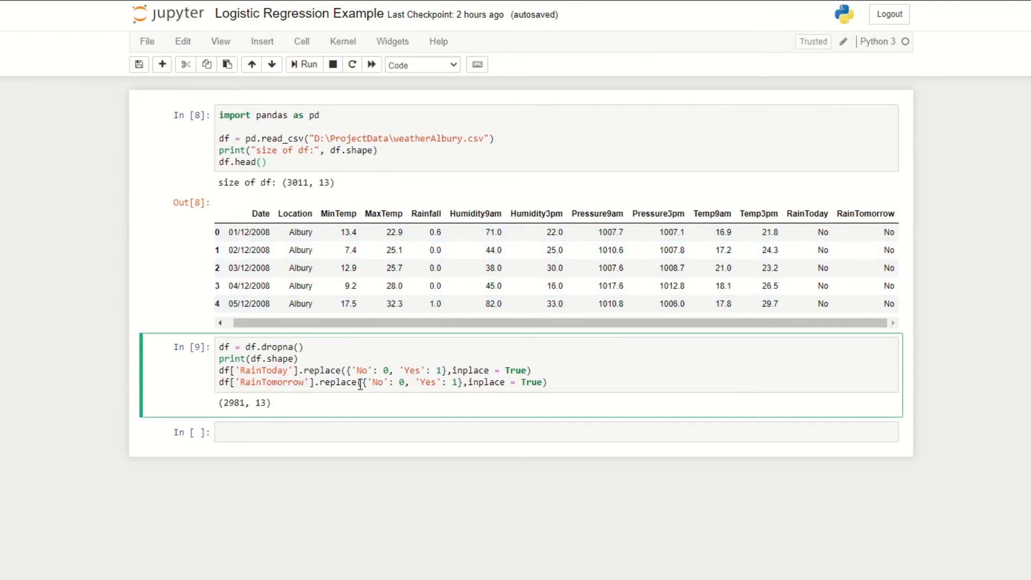
double_click(361, 371)
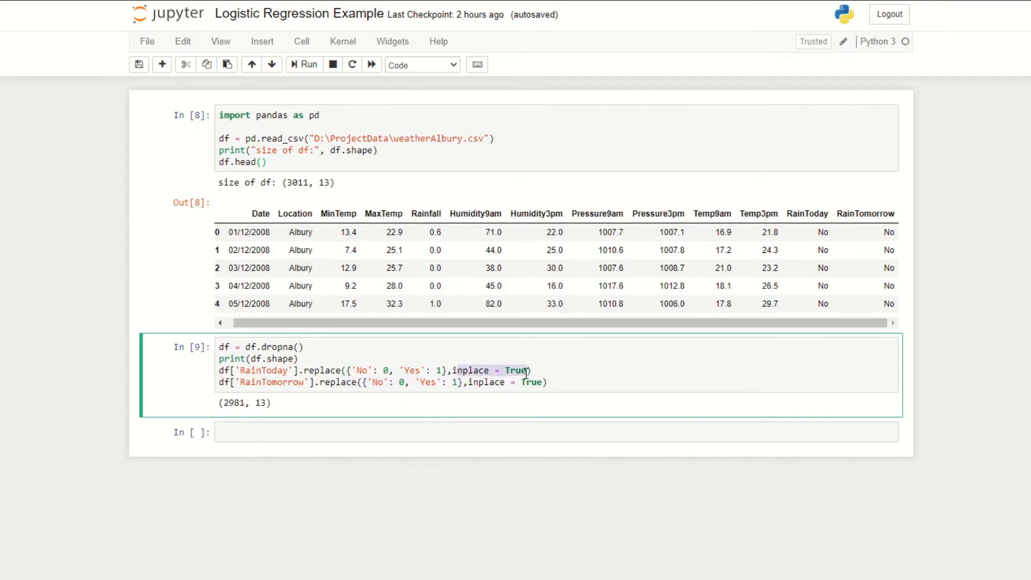
left_click(303, 64)
type("from sklearn.model_selection import train_test_split")
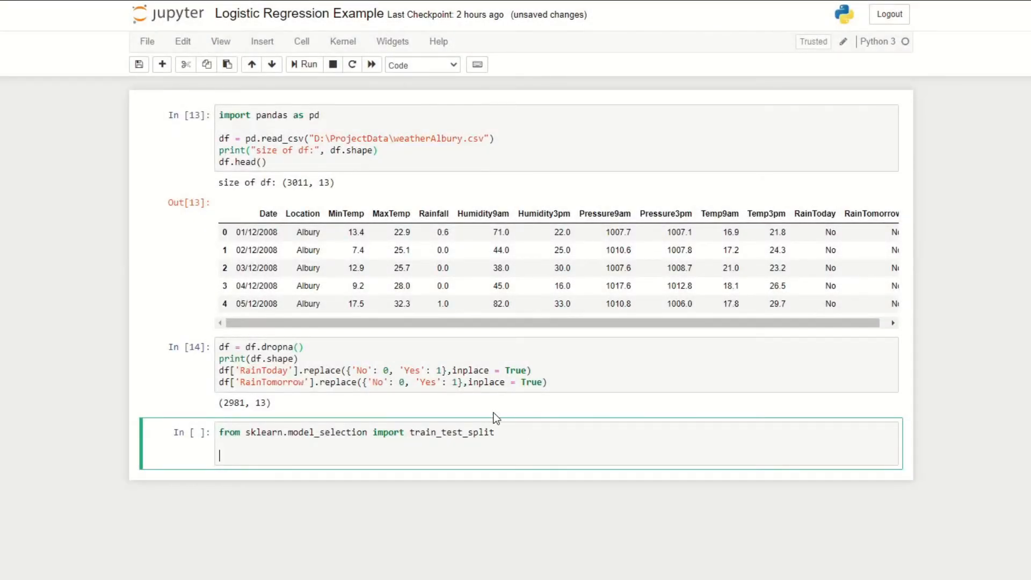
mouse_move(437, 461)
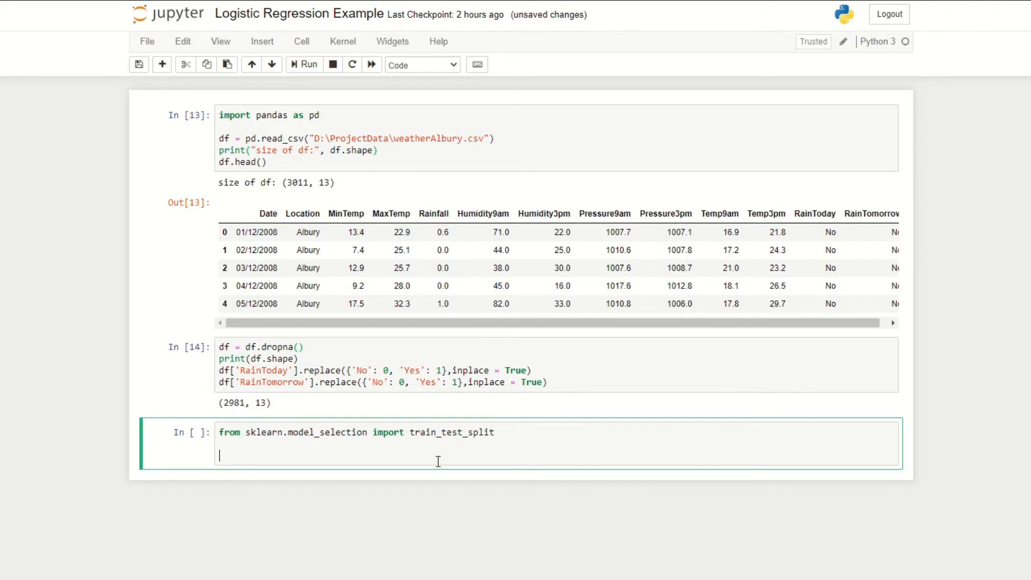
mouse_move(574, 413)
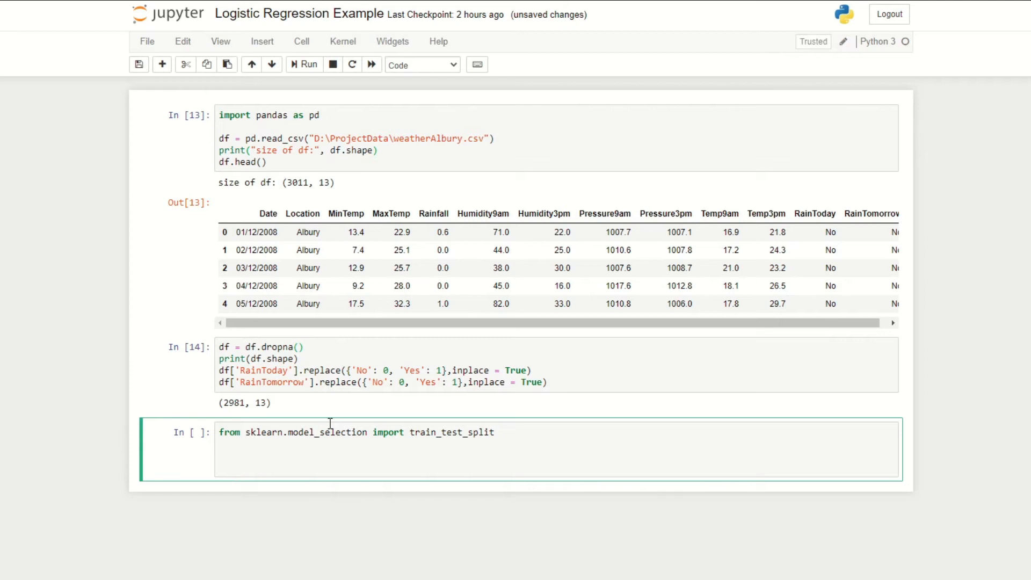
Define X = df[[...]] for the weather feature columns and y = df.RainTomorrow
type("X =")
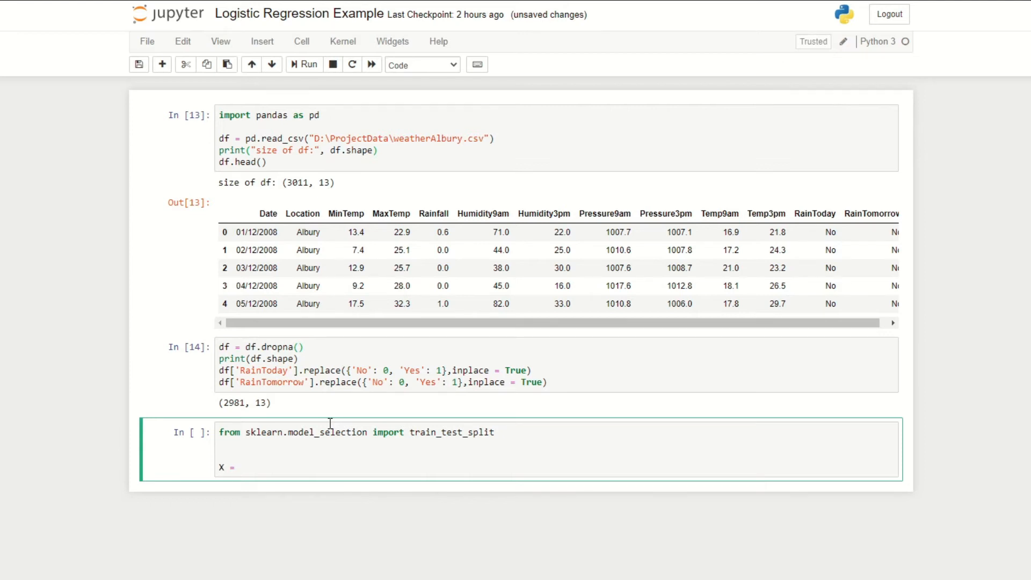
type("df[[]]")
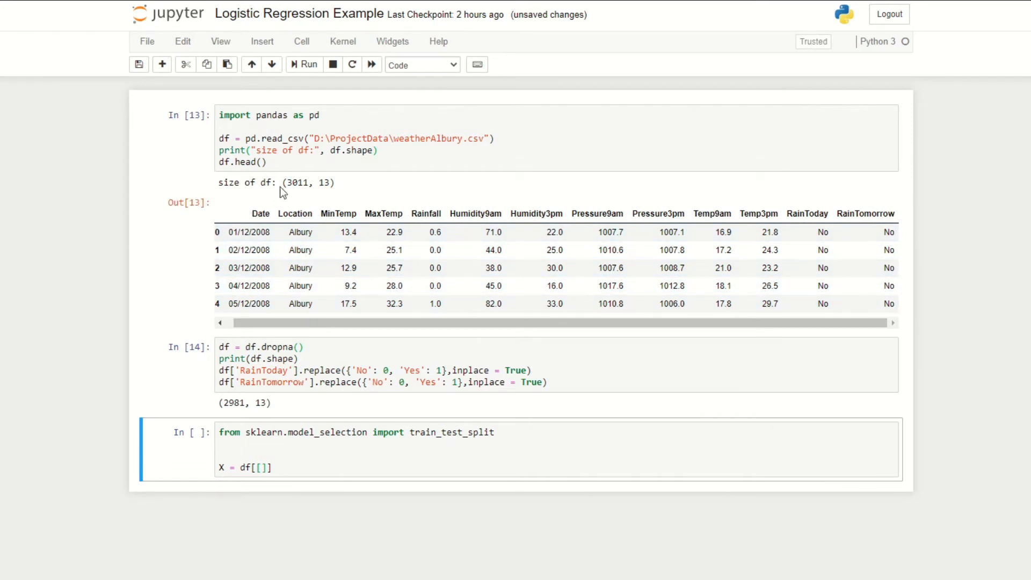
mouse_move(322, 211)
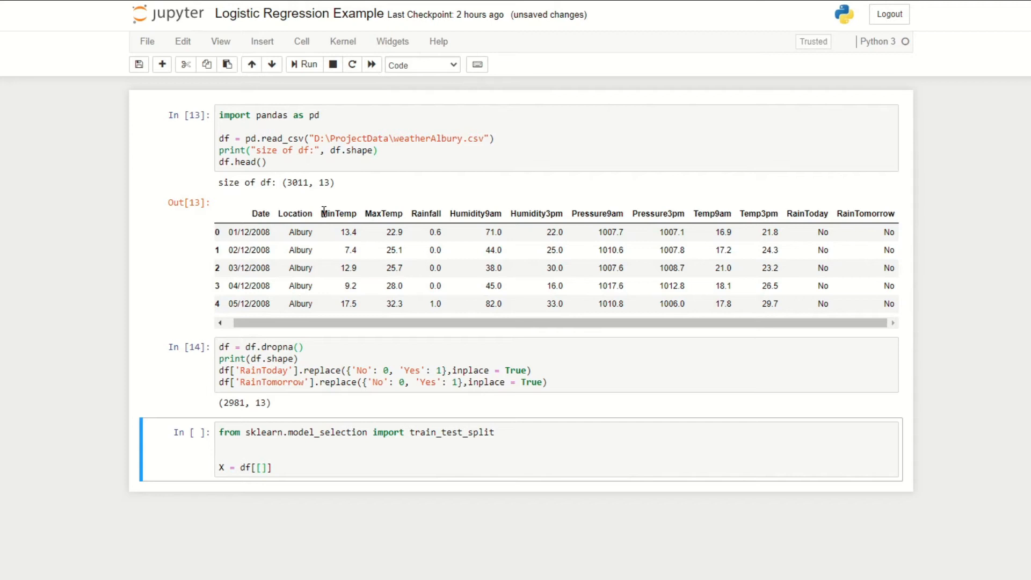
mouse_move(409, 224)
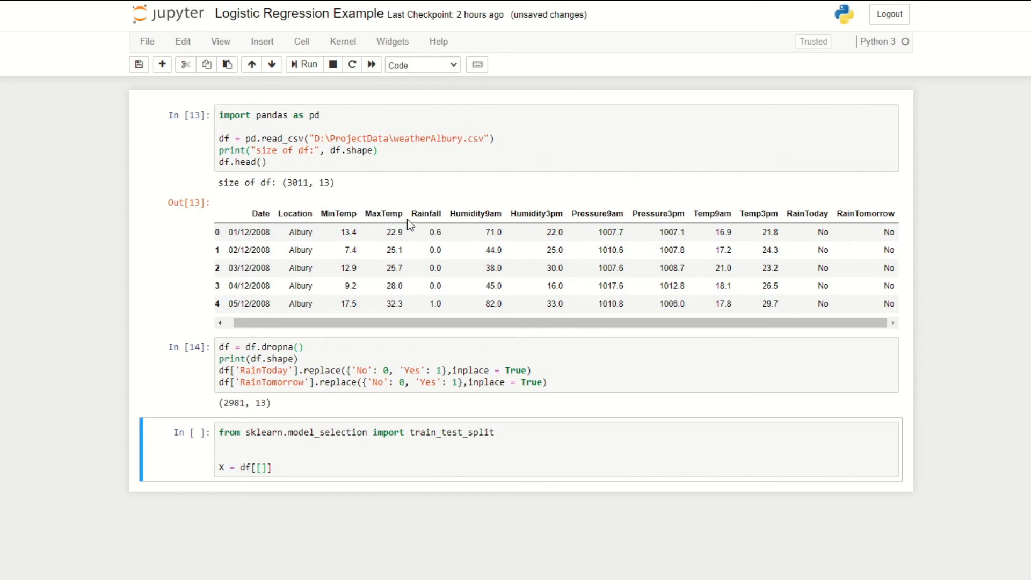
mouse_move(790, 212)
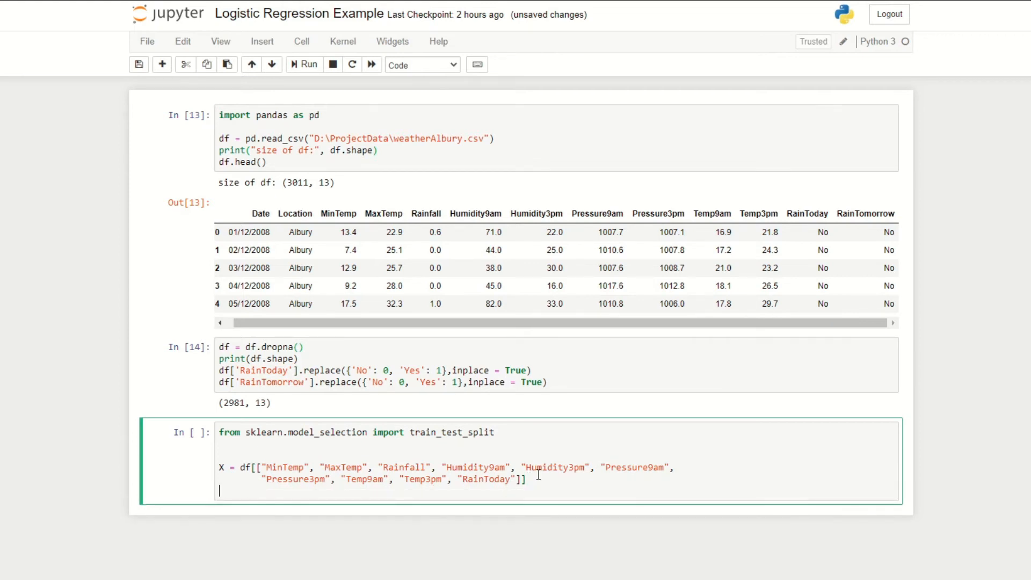
type("y =")
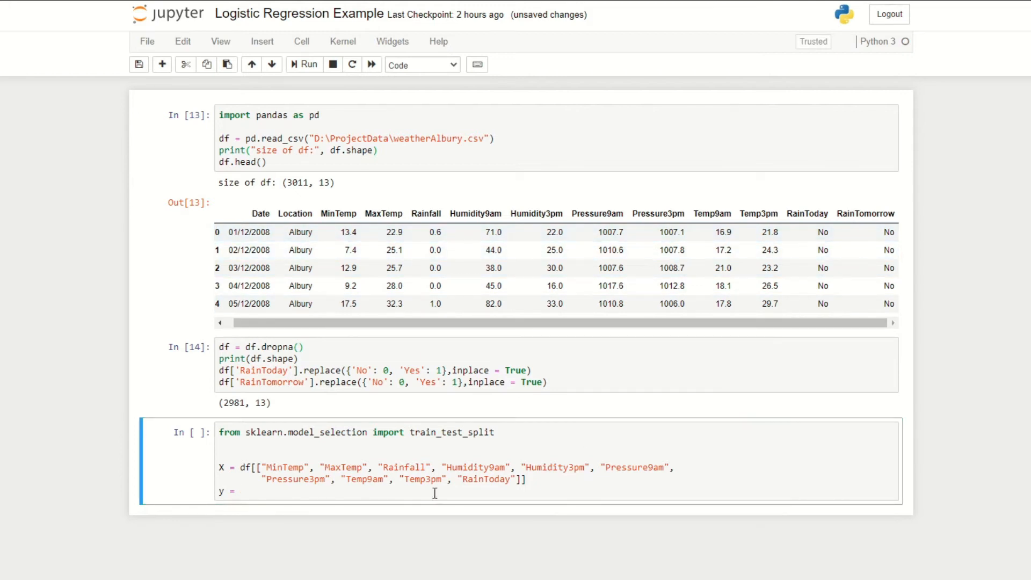
type("df")
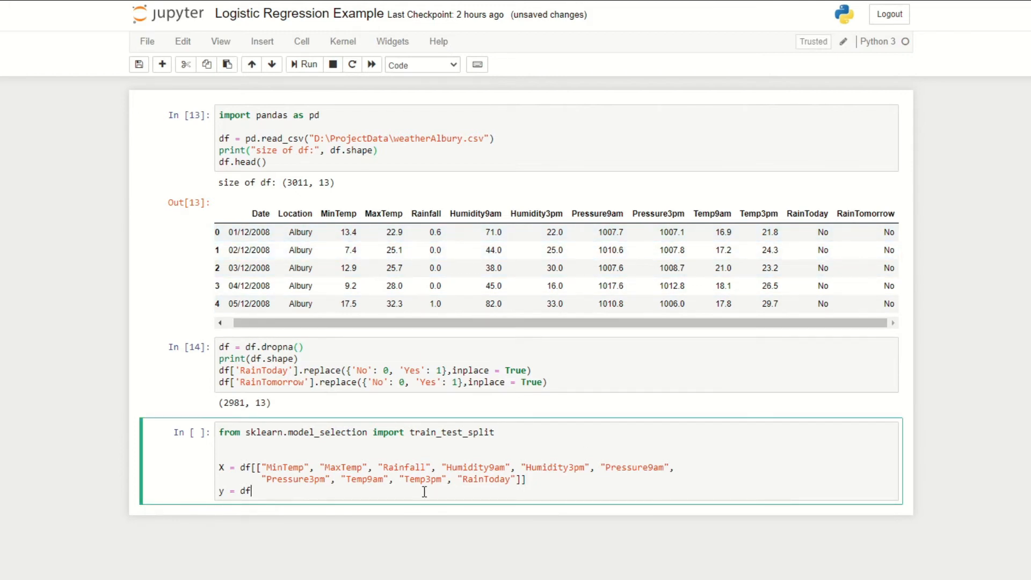
type(".rainTomorrow")
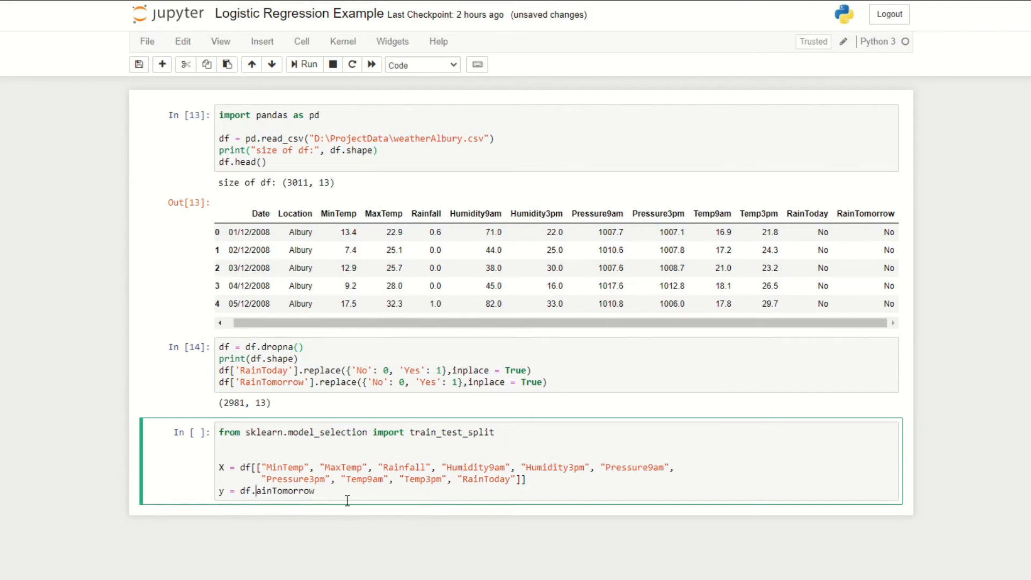
Split X and y into X_train, X_test, y_train, y_test with test_size=0.20 and random_state=42
type("X_train,X_test,y_train,y_test = train_test_split(X,y,test_size=0.20, random_state=42)")
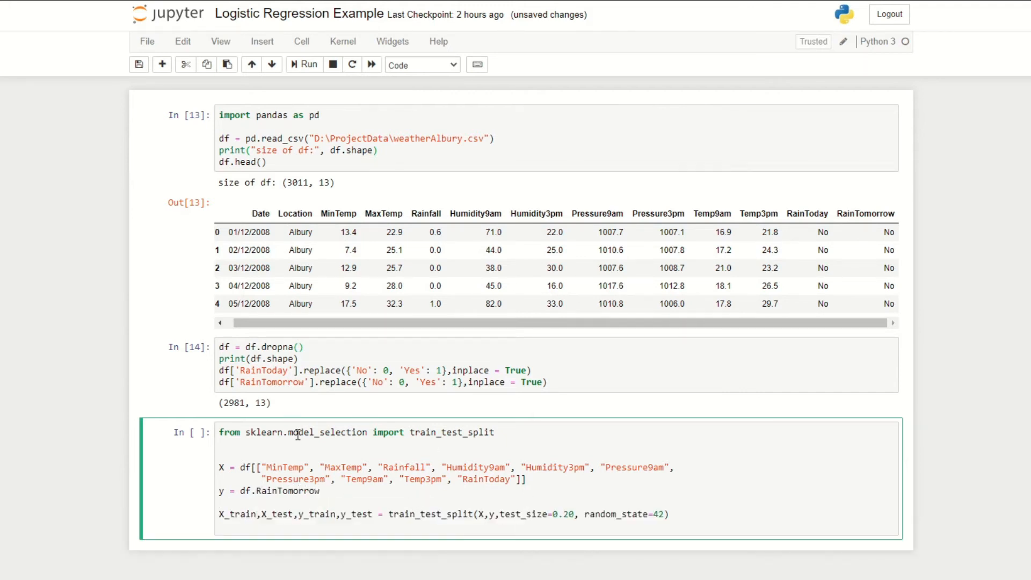
left_click(663, 514)
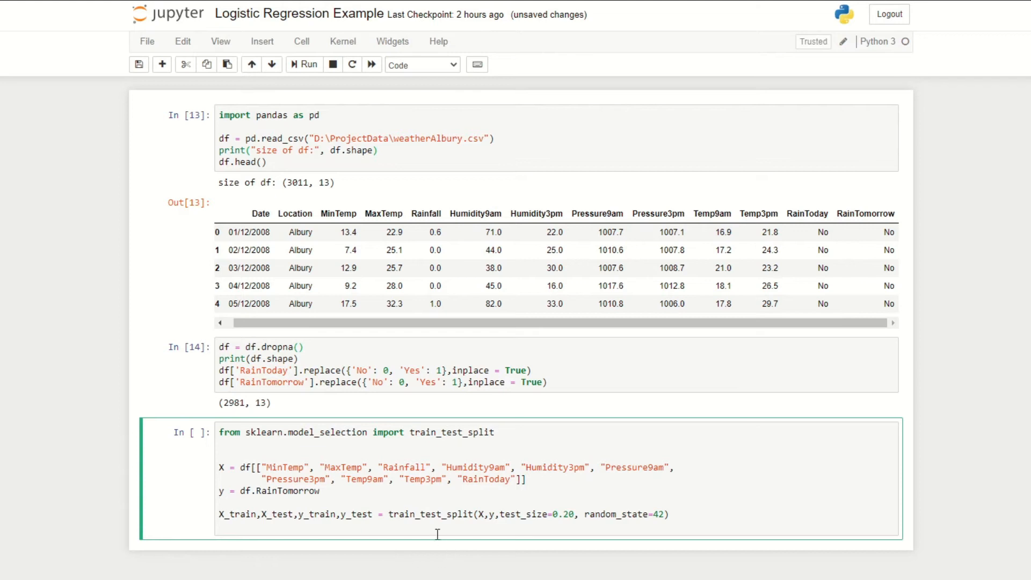
double_click(434, 514)
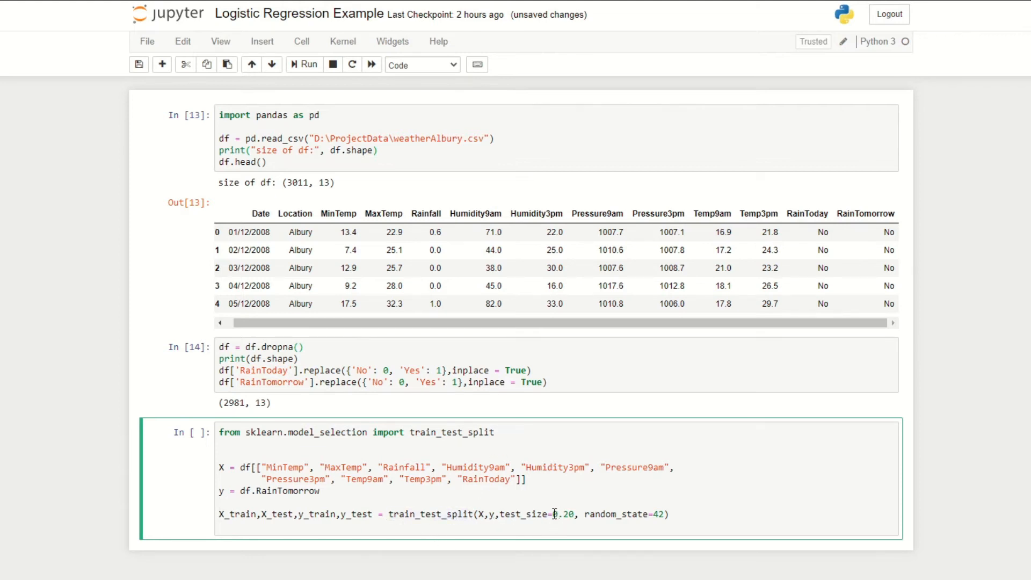
double_click(561, 514)
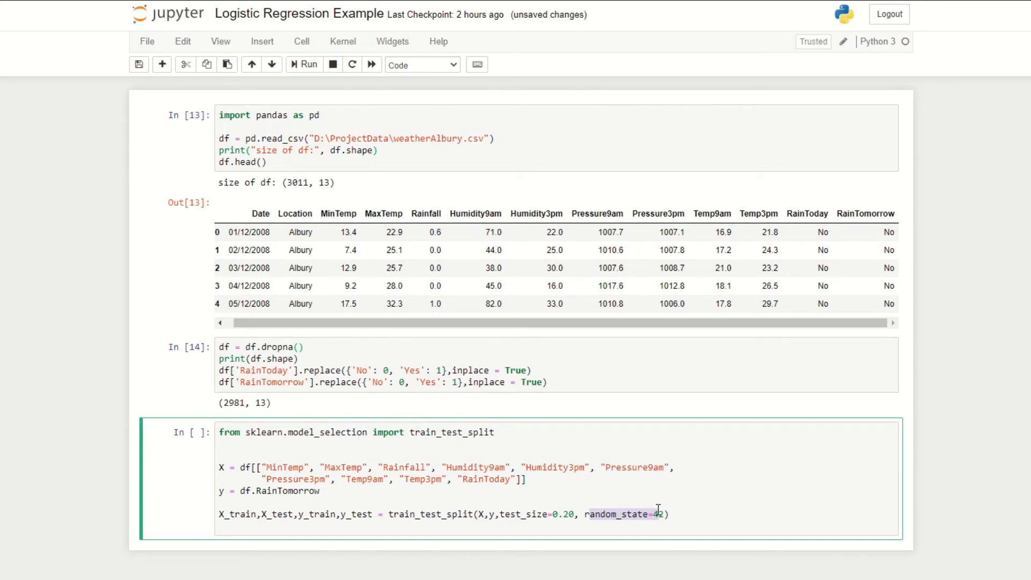
mouse_move(672, 516)
type("from sklearn.linear_model import LogisticRegression")
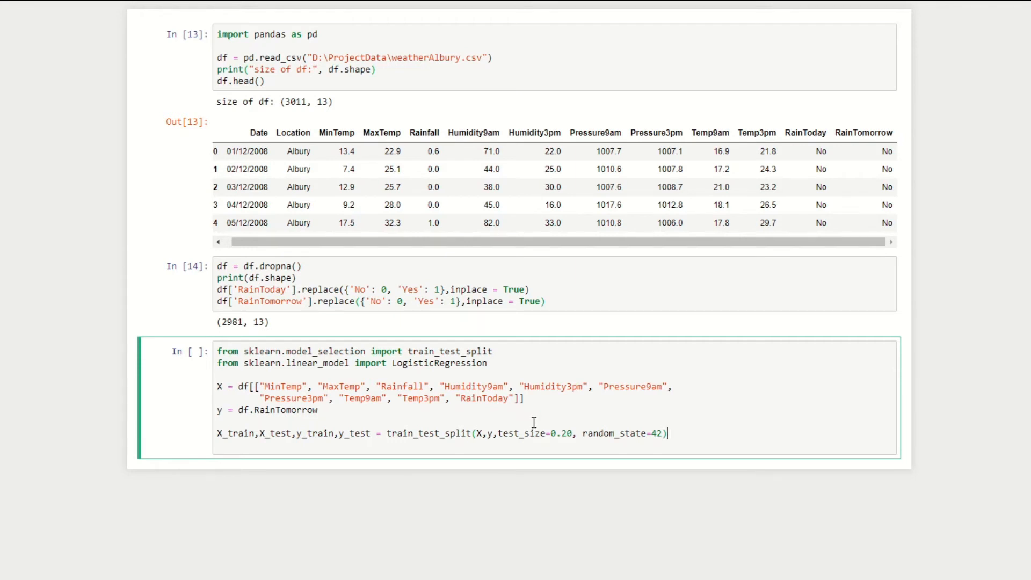
mouse_move(391, 367)
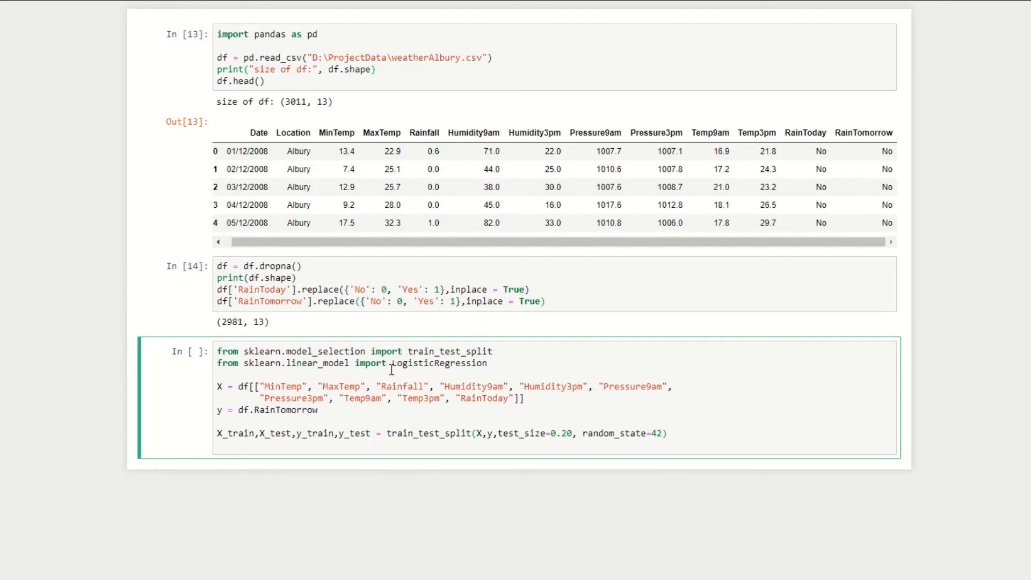
Create logreg = LogisticRegression() and fit it on X_train, y_train
double_click(439, 363)
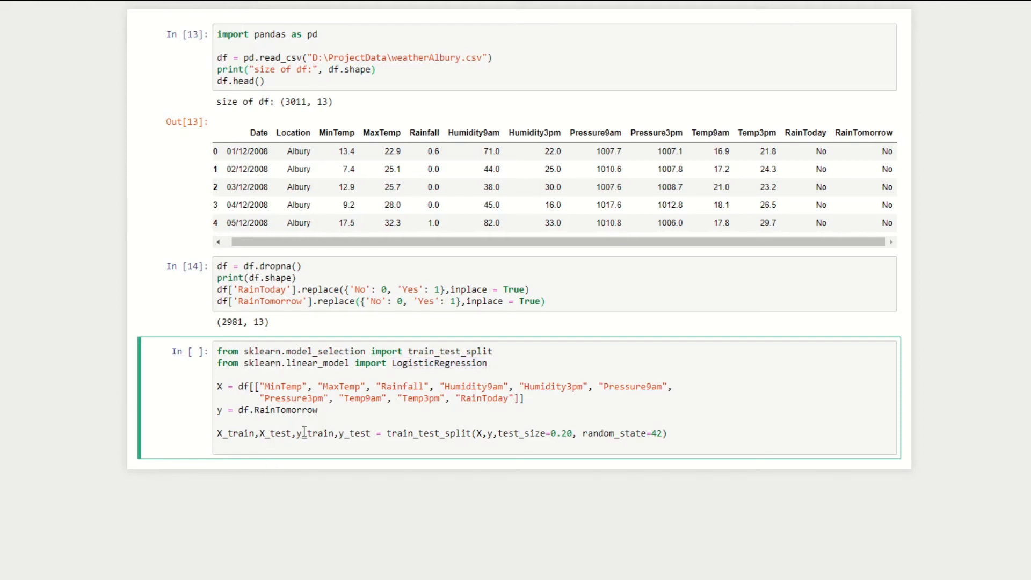
type("logreg")
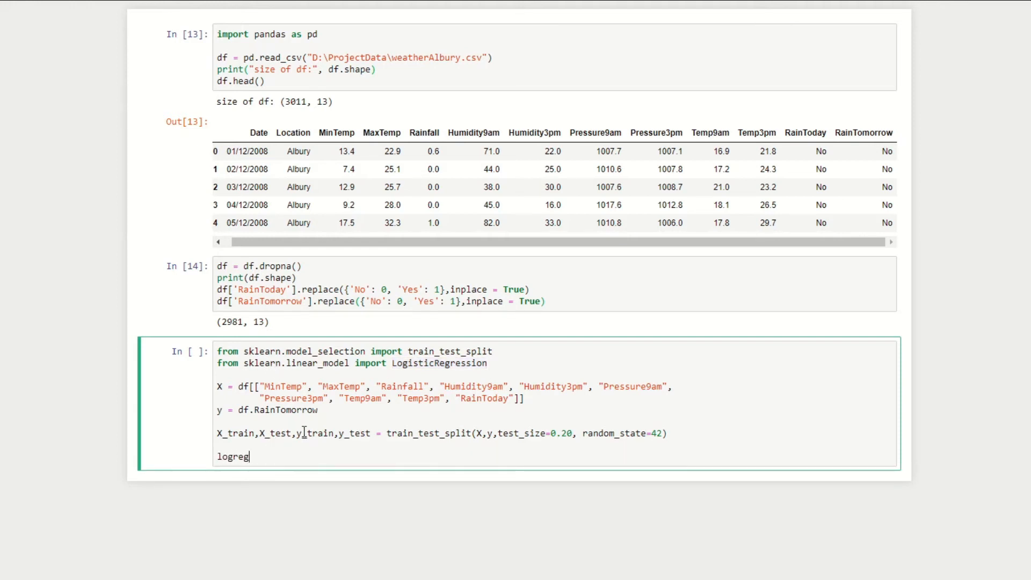
type("= LogisticRegression()")
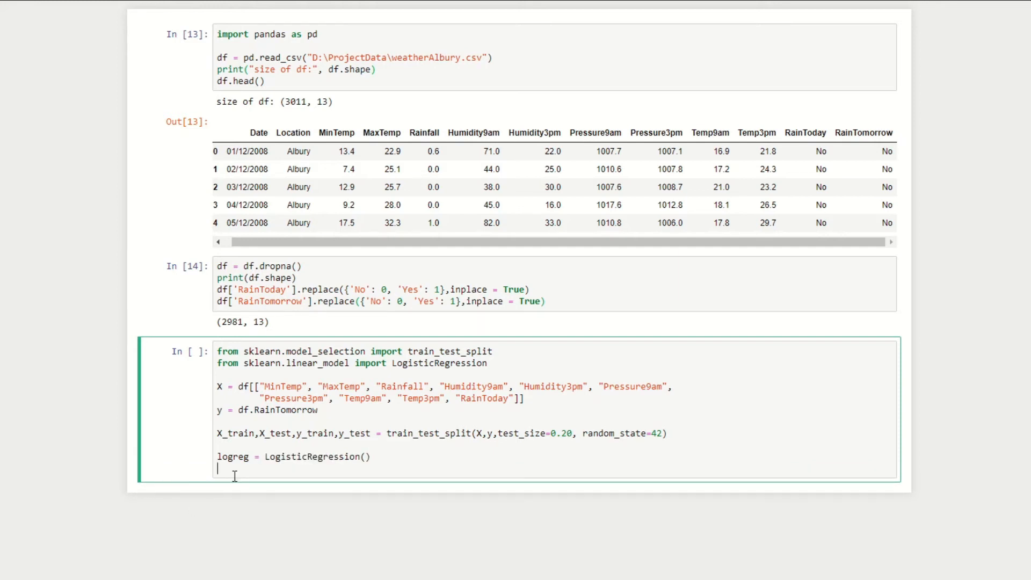
type("logreg.fit(")
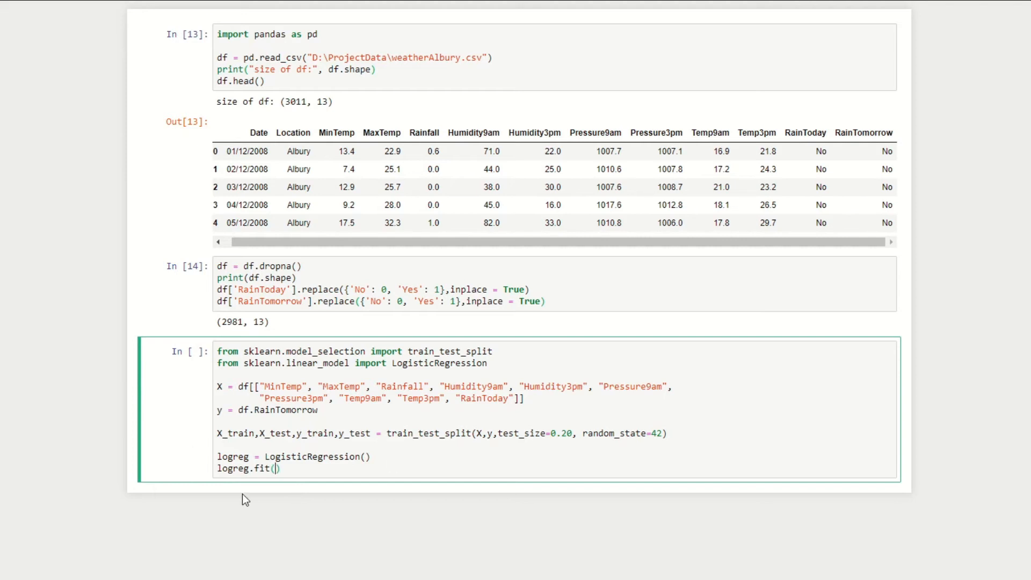
double_click(236, 433)
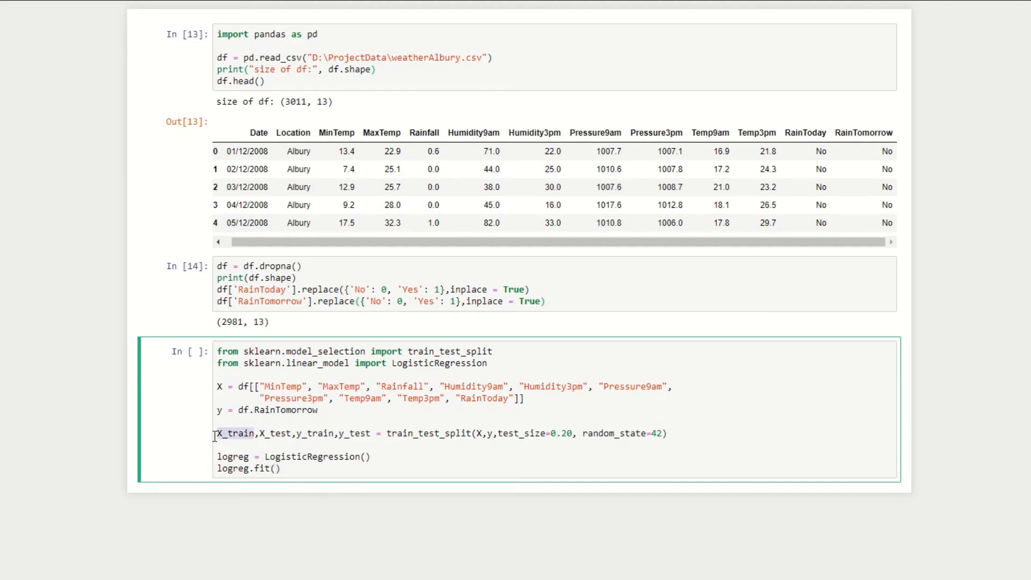
type("X_train,")
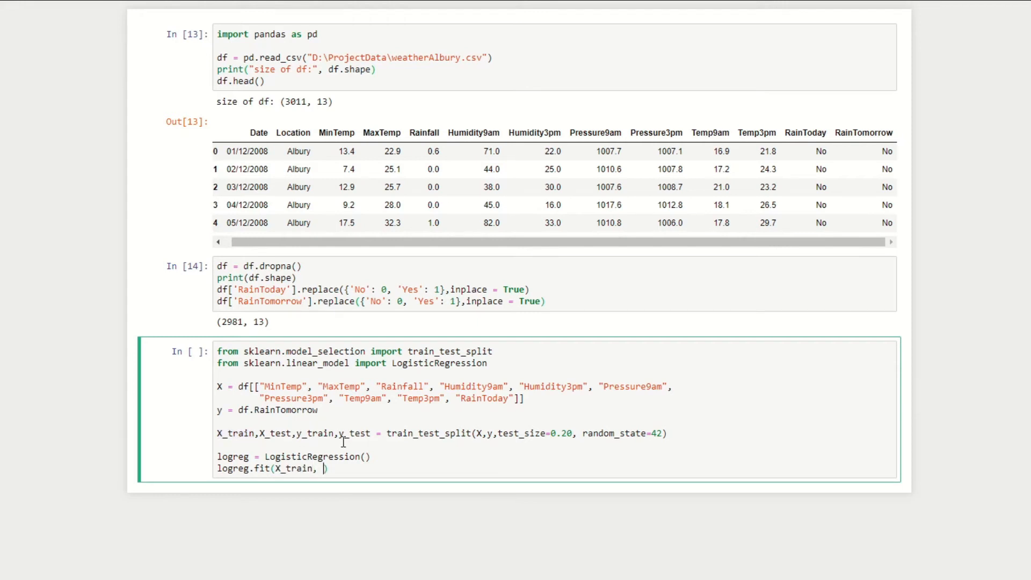
type("y_train")
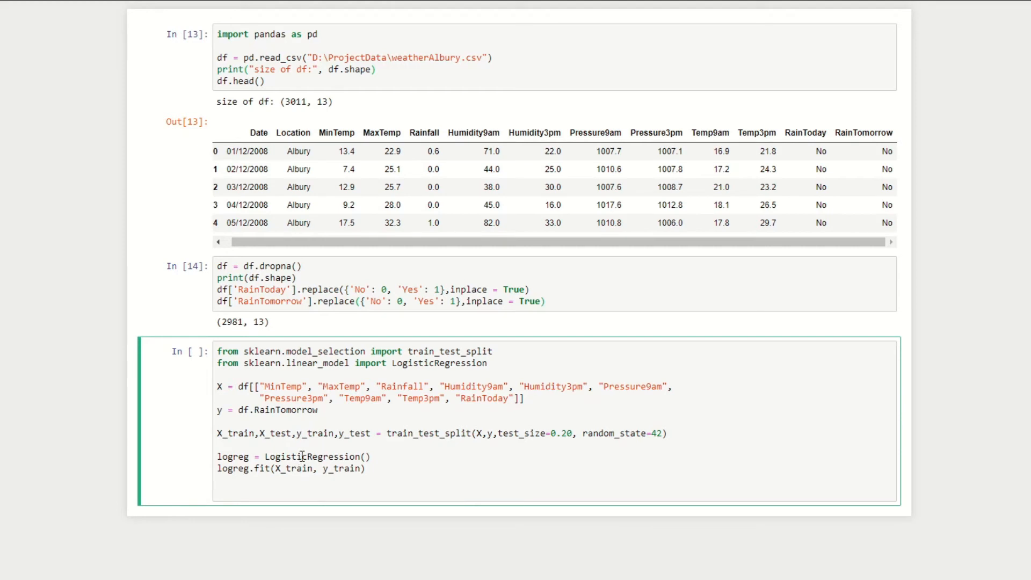
Compute y_pred = logreg.predict(X_test), run the cell and review the output
type("y_p")
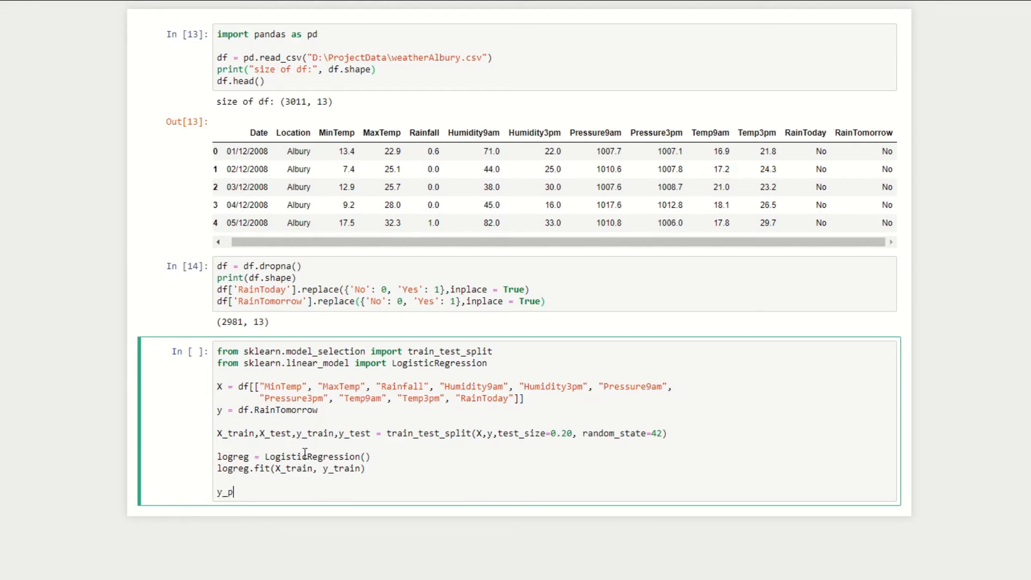
type("red =")
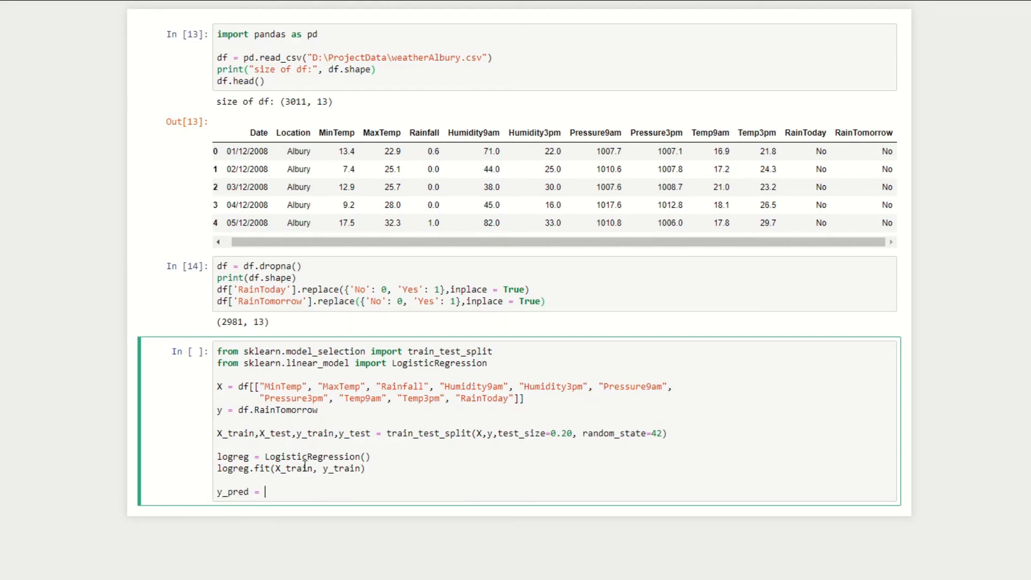
type("logreg")
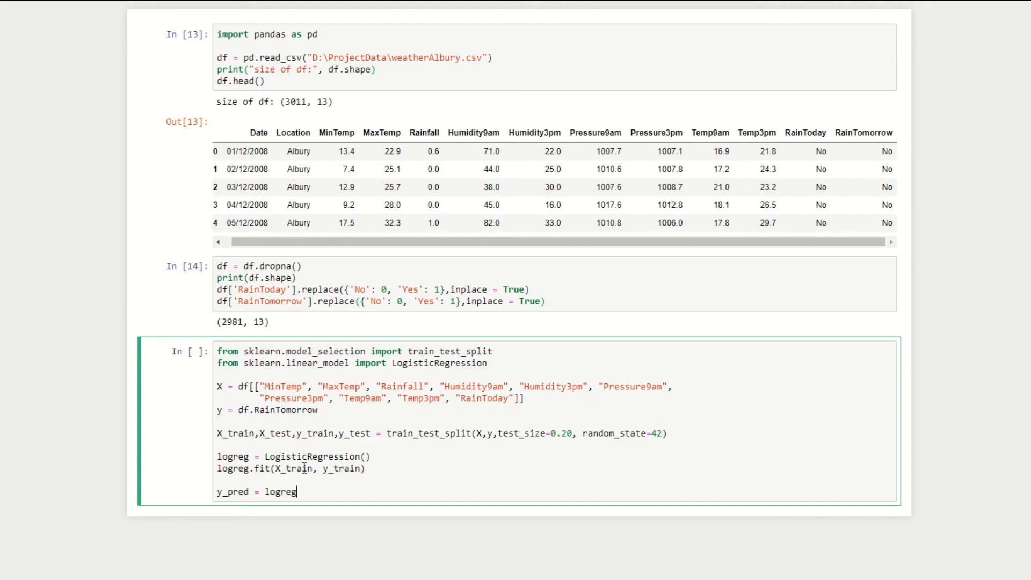
type(".predict()")
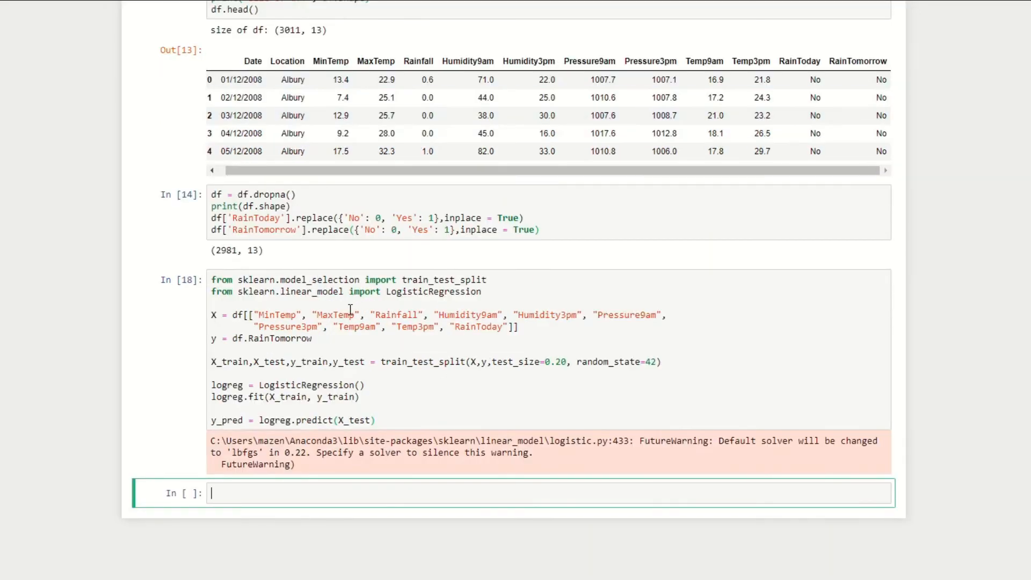
type("y")
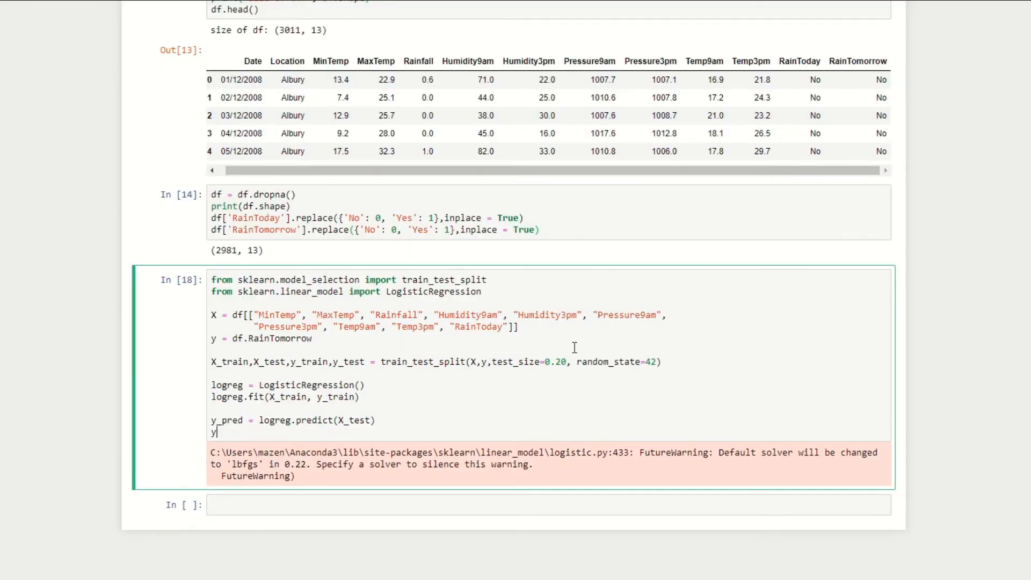
type("_pred")
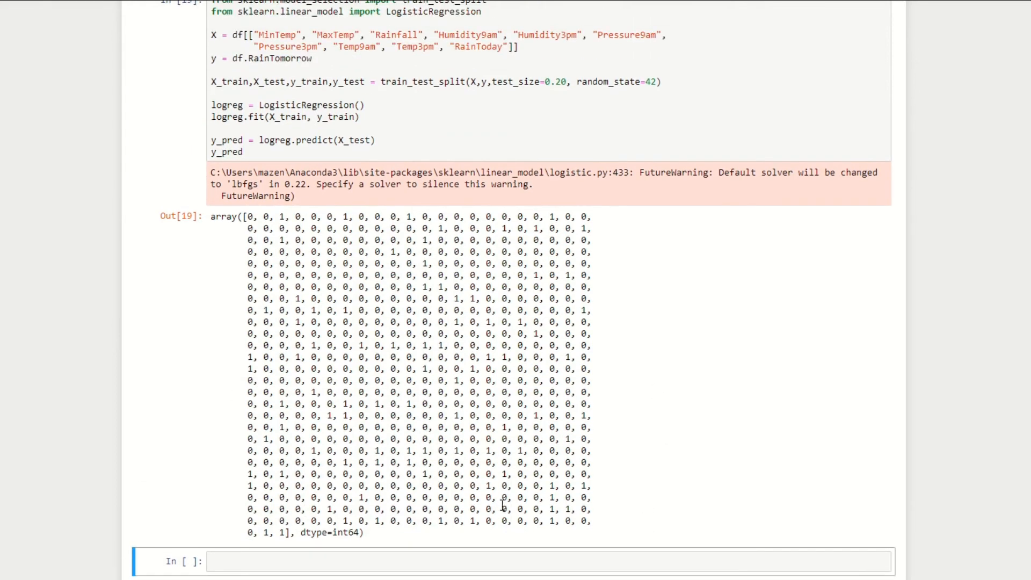
scroll("down", 3)
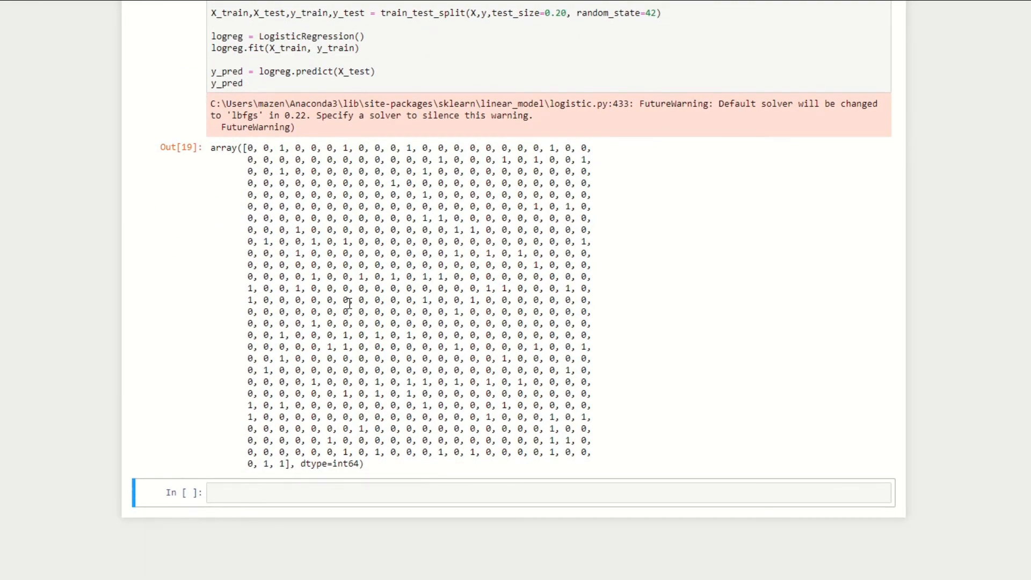
scroll("down", 3)
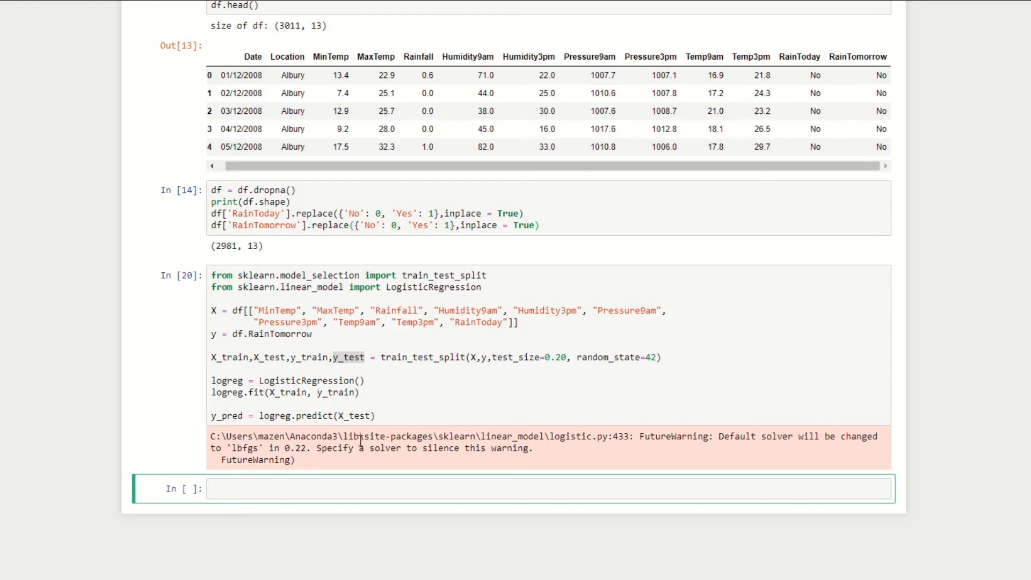
Import accuracy_score, compute score on y_test and y_pred, and print Accuracy of about 0.866
type("from sklearn.metrics import accuracy_score")
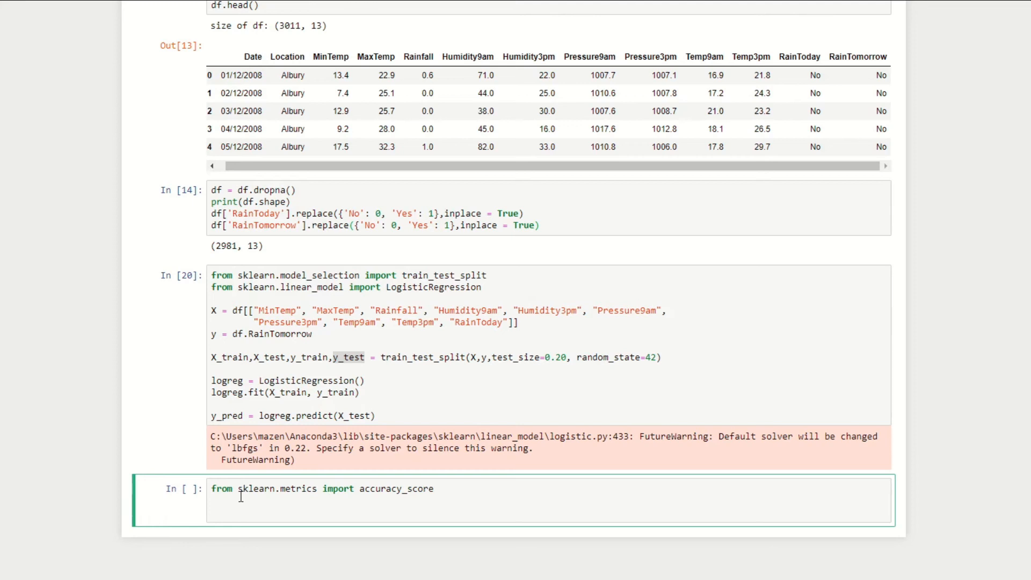
type("score =")
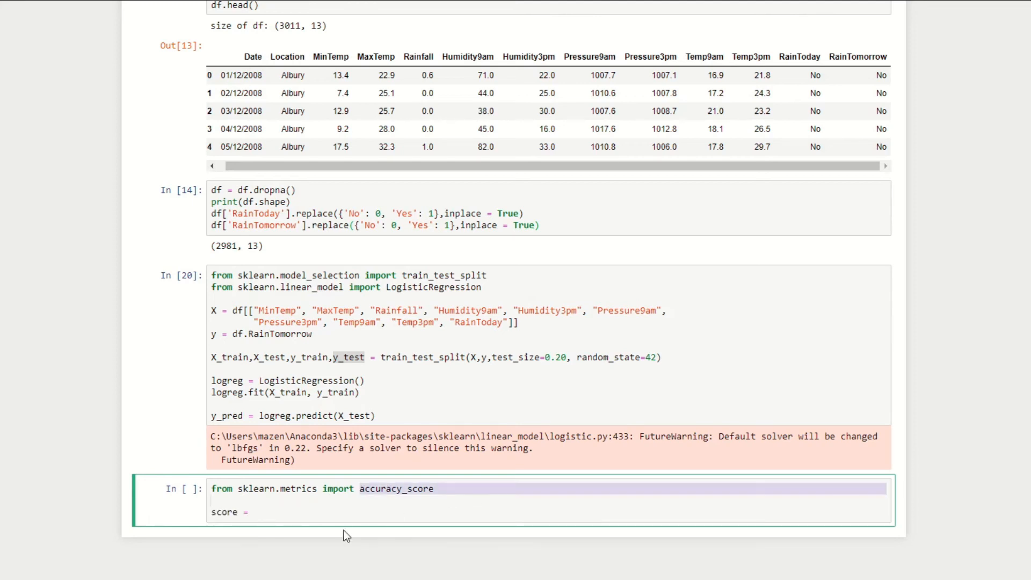
type("accuracy_score")
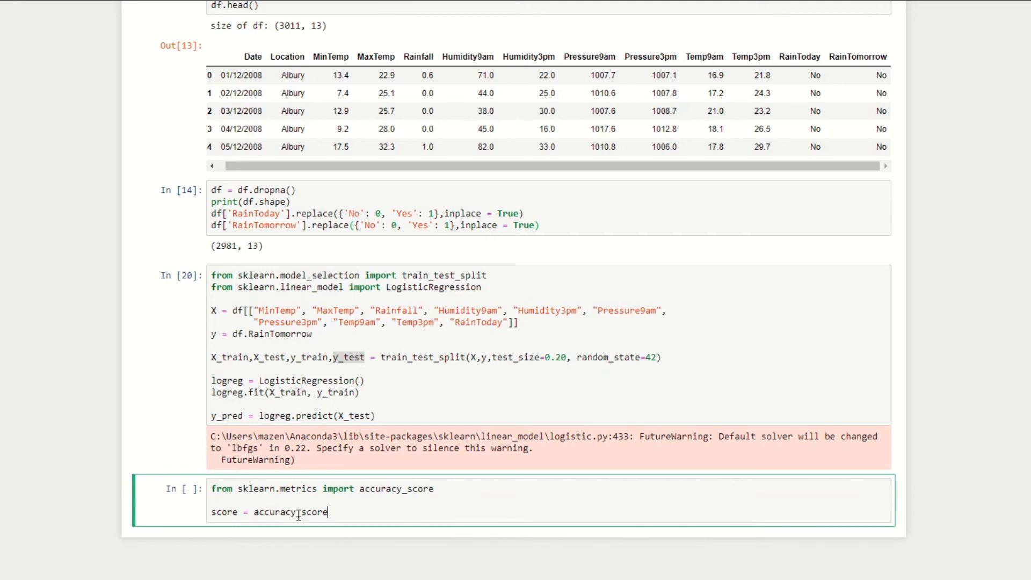
type("()")
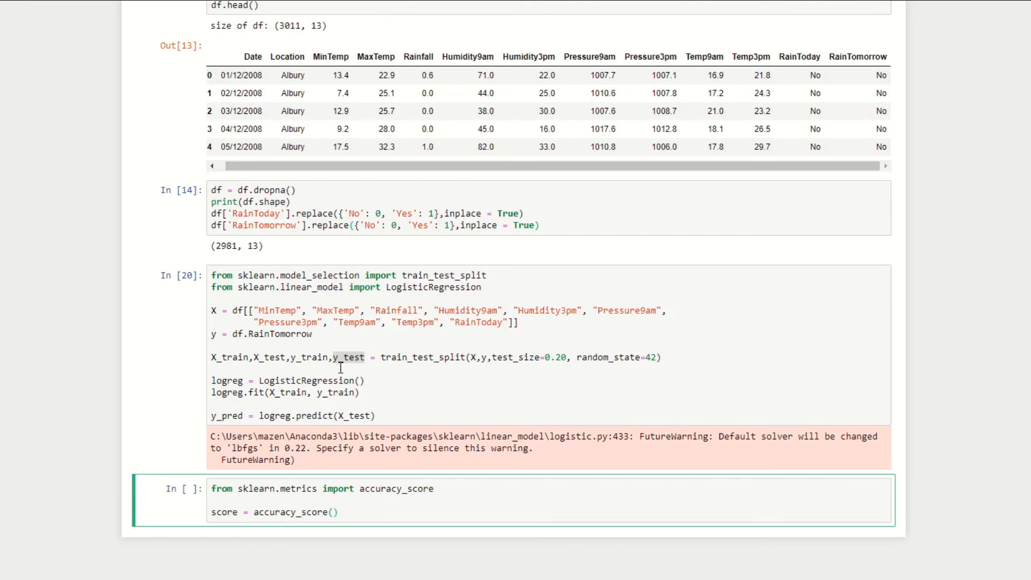
type("y_test")
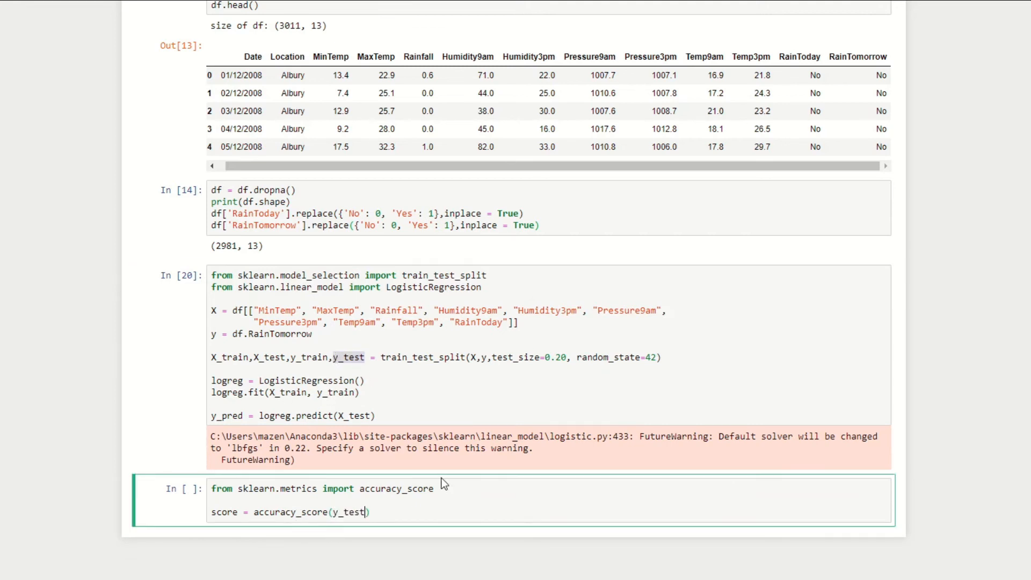
type(",")
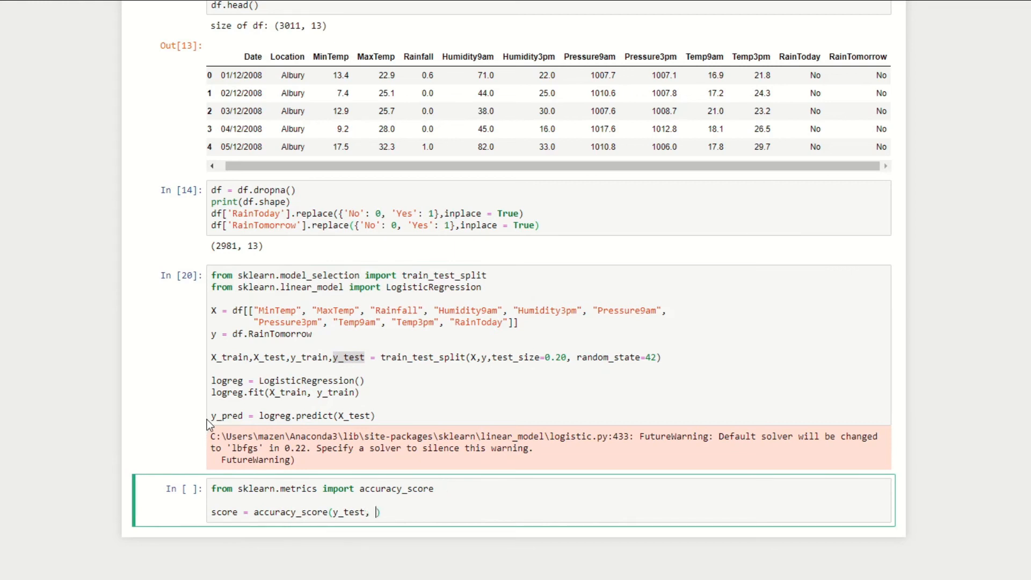
type("y_pred")
type("print(\"")
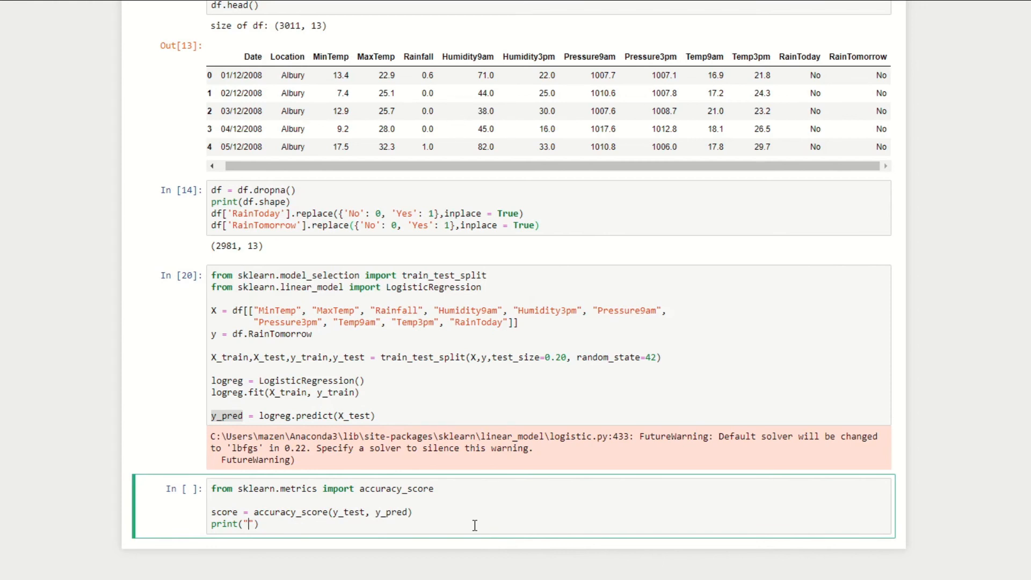
type("Accuracy:")
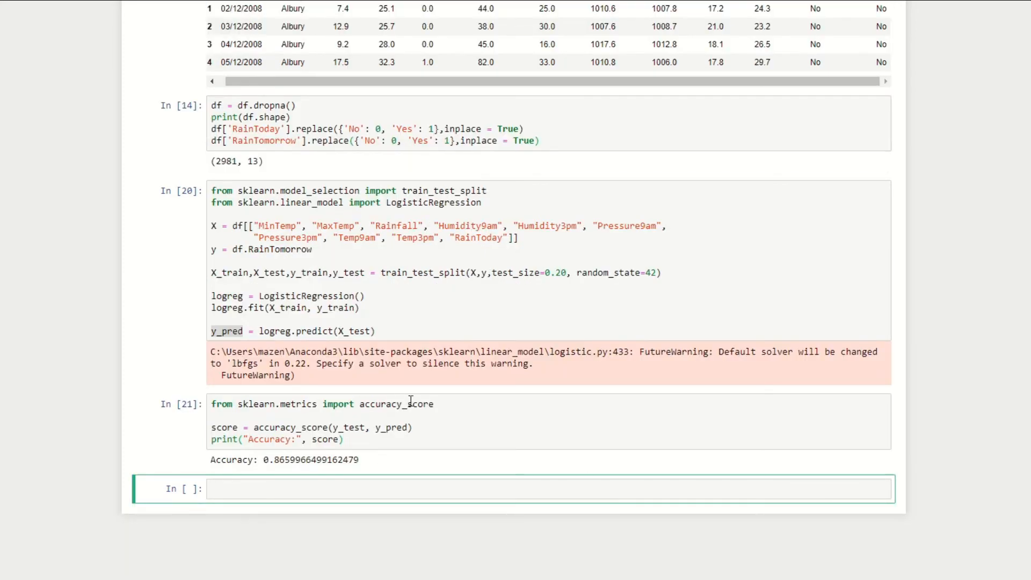
left_click(274, 489)
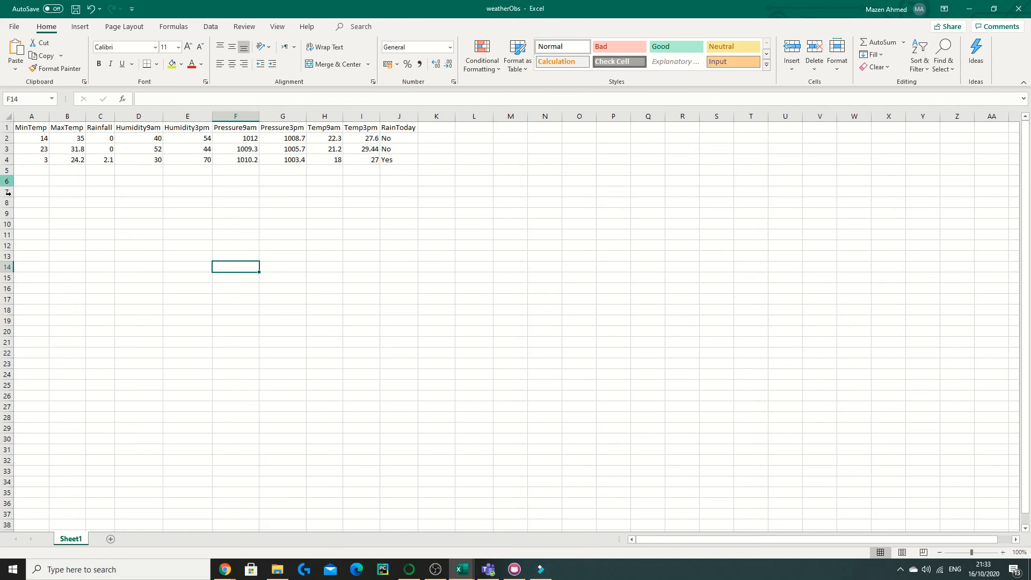
Review the three new observation rows in Excel's weatherObs sheet
left_click(361, 191)
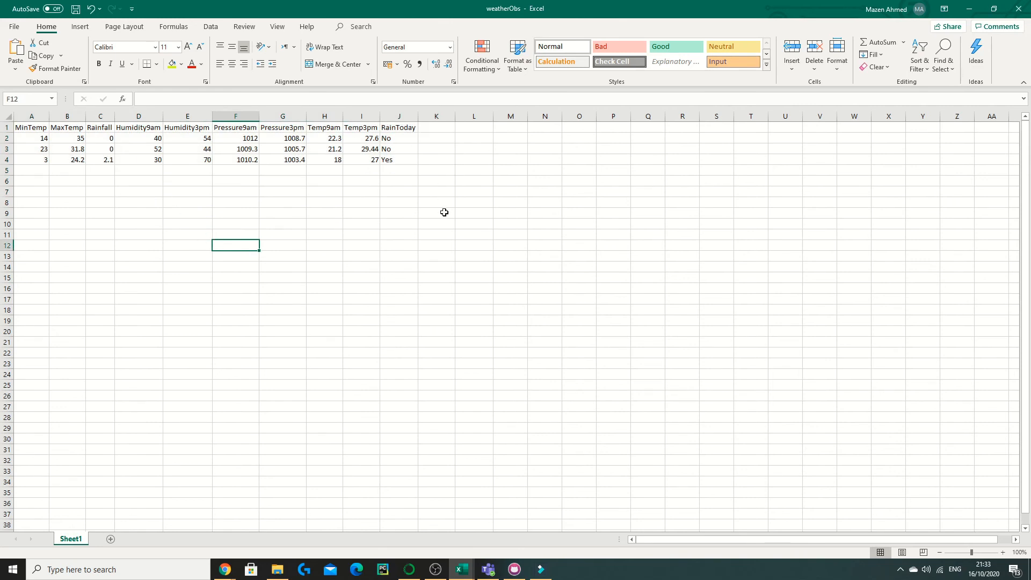
mouse_move(412, 194)
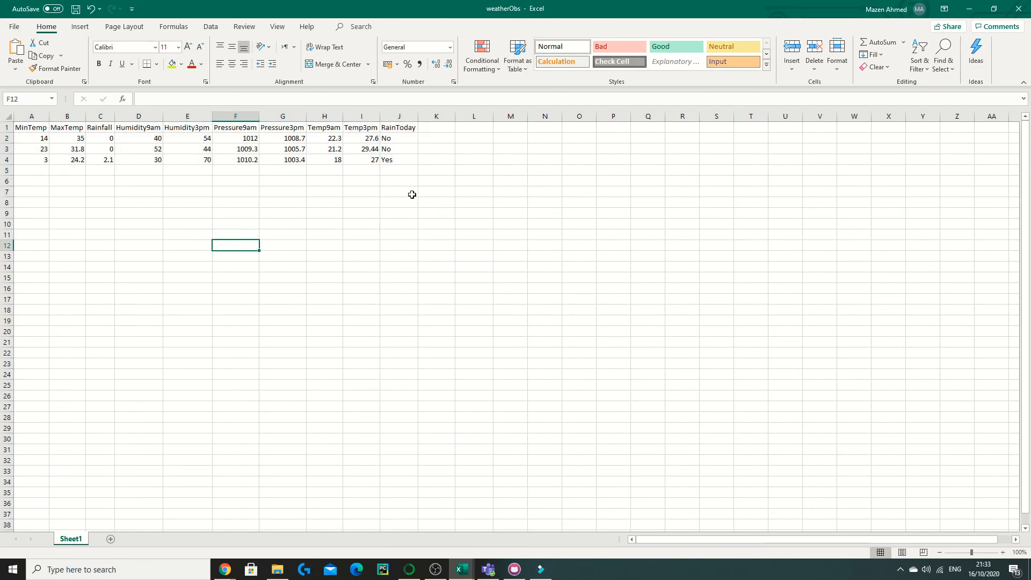
mouse_move(428, 226)
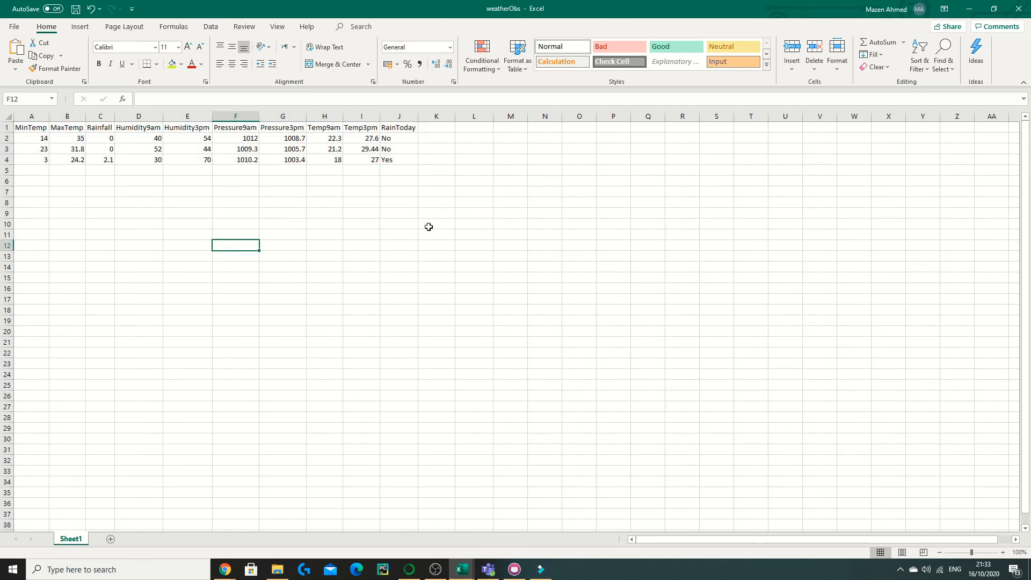
mouse_move(448, 213)
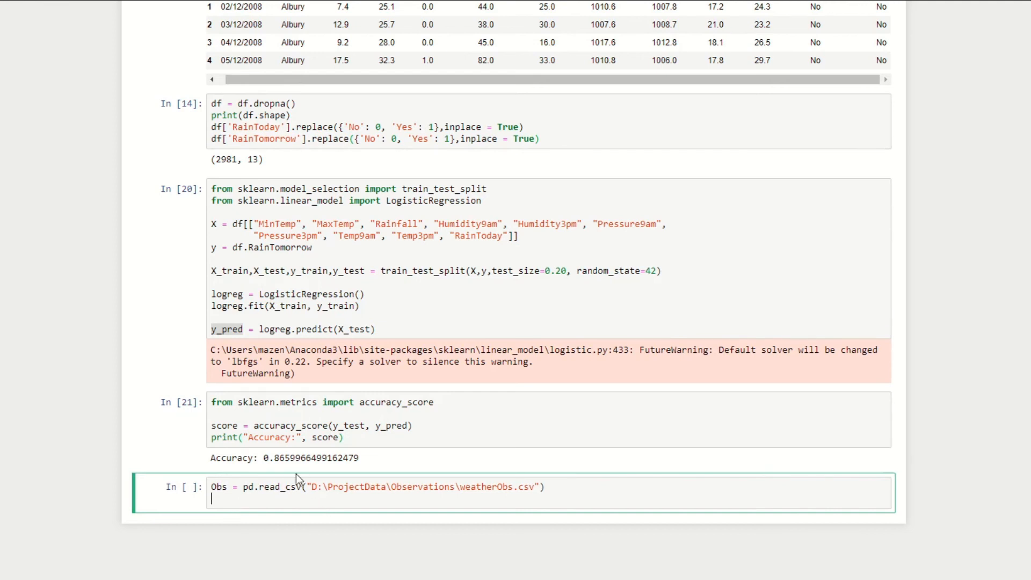
mouse_move(458, 168)
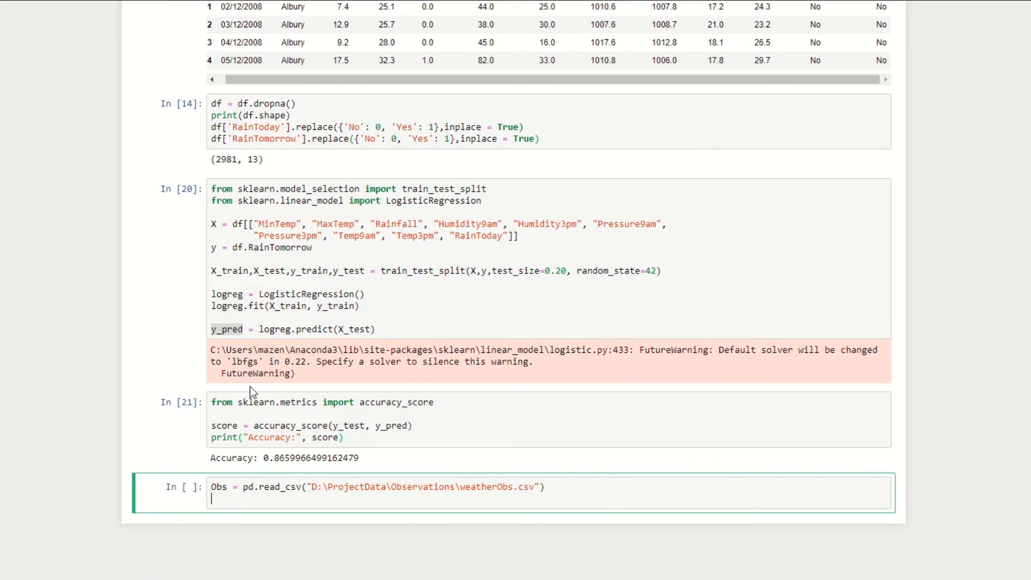
mouse_move(339, 382)
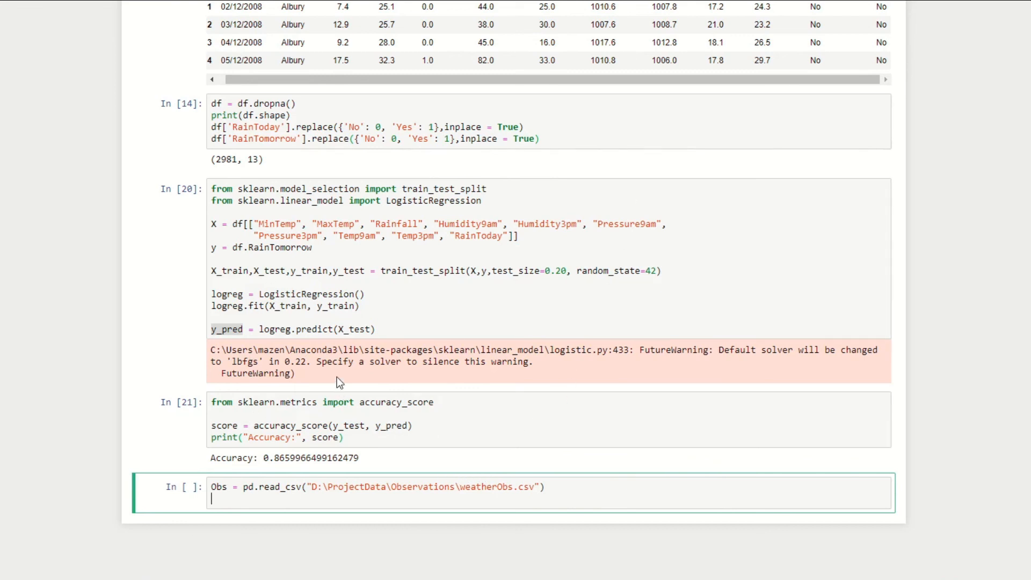
mouse_move(658, 302)
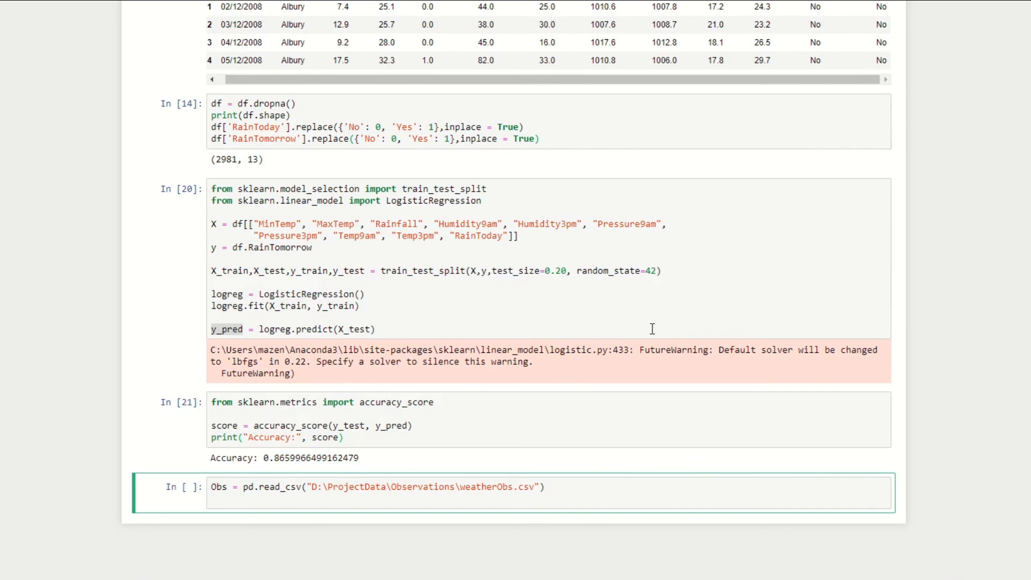
mouse_move(587, 161)
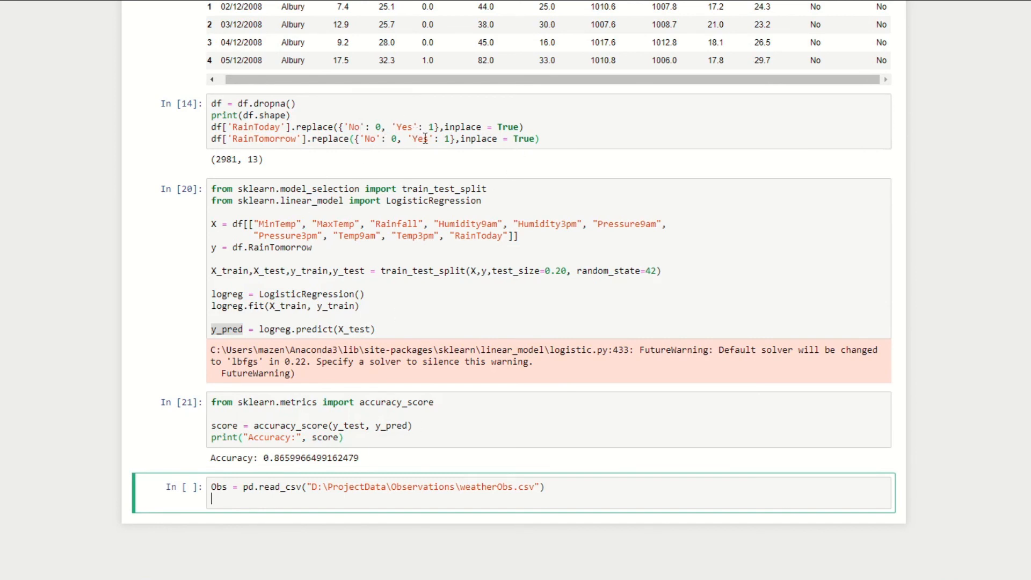
mouse_move(541, 121)
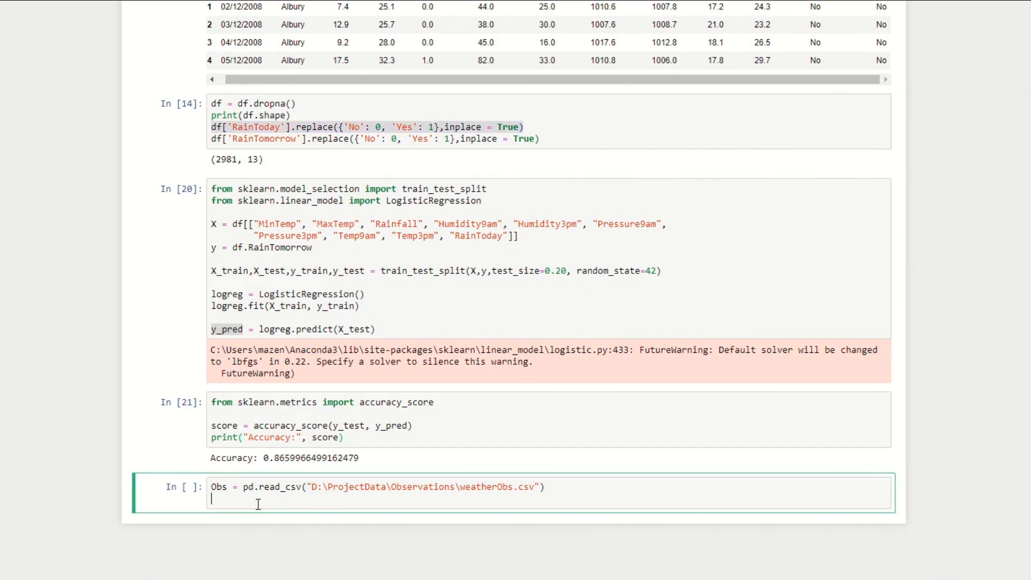
Paste the RainToday No/Yes to 0/1 replace line and adapt it to the Obs dataframe
type("df['RainToday'].replace({'No': 0, 'Yes': 1},inplace = True)")
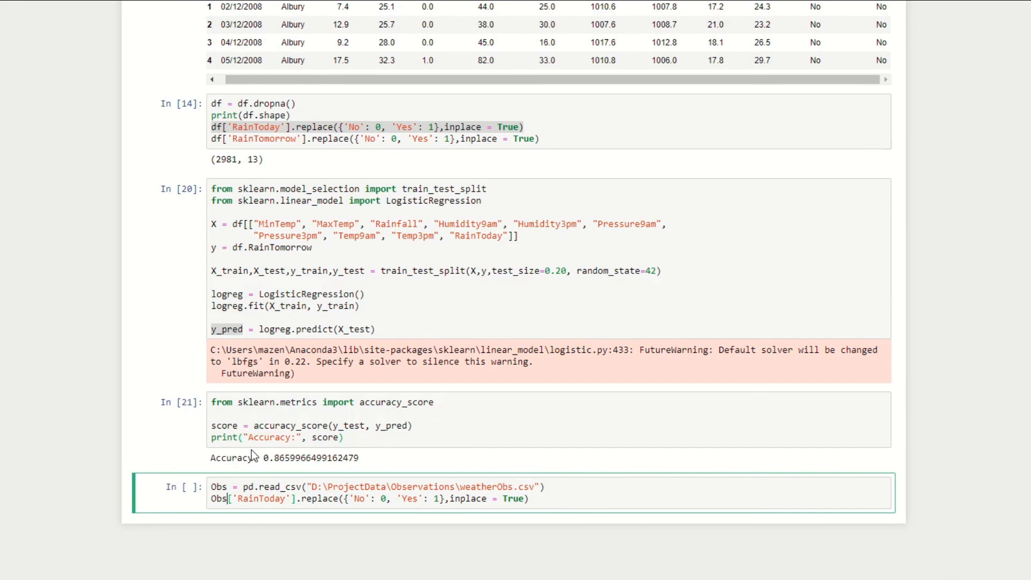
left_click(460, 569)
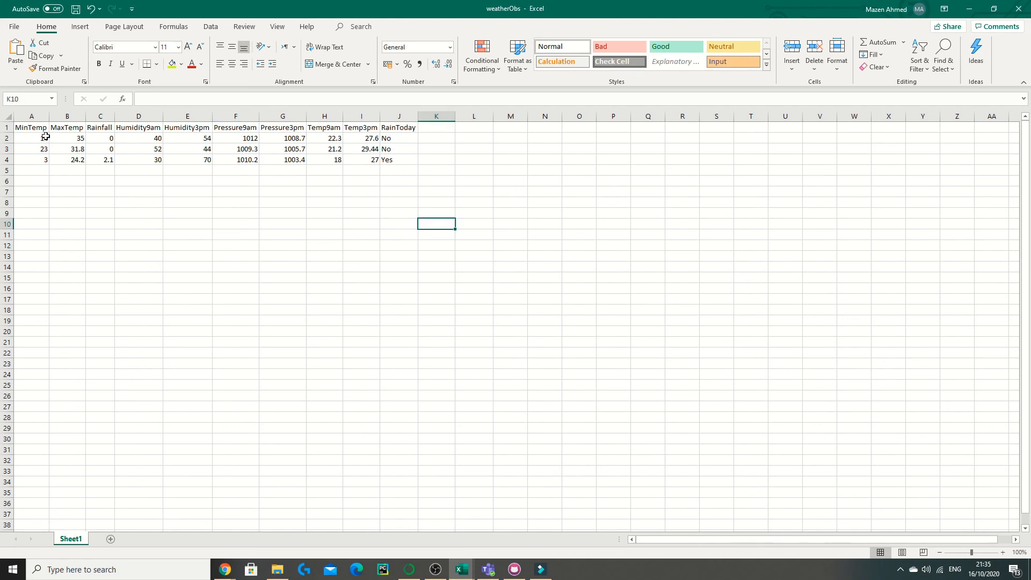
type("14")
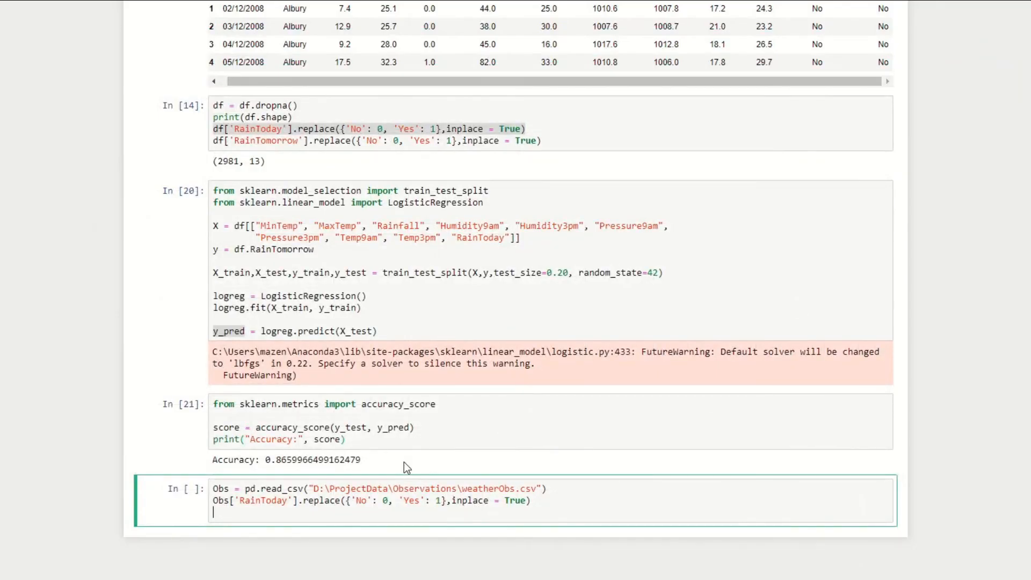
Add newData = Obs.values and logreg.predict(newData) to predict rain for the observations
type("newData =")
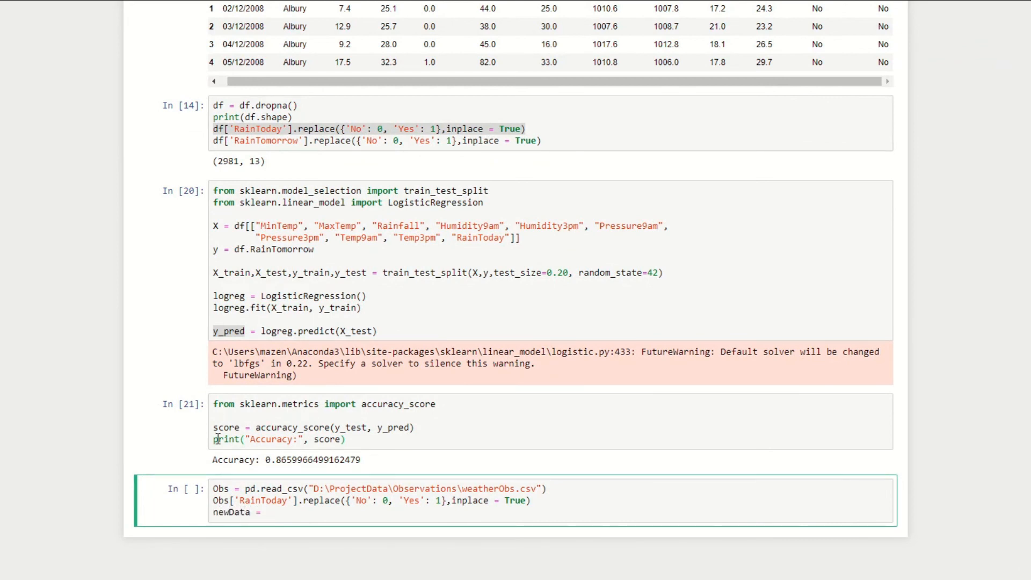
type("Obs.values")
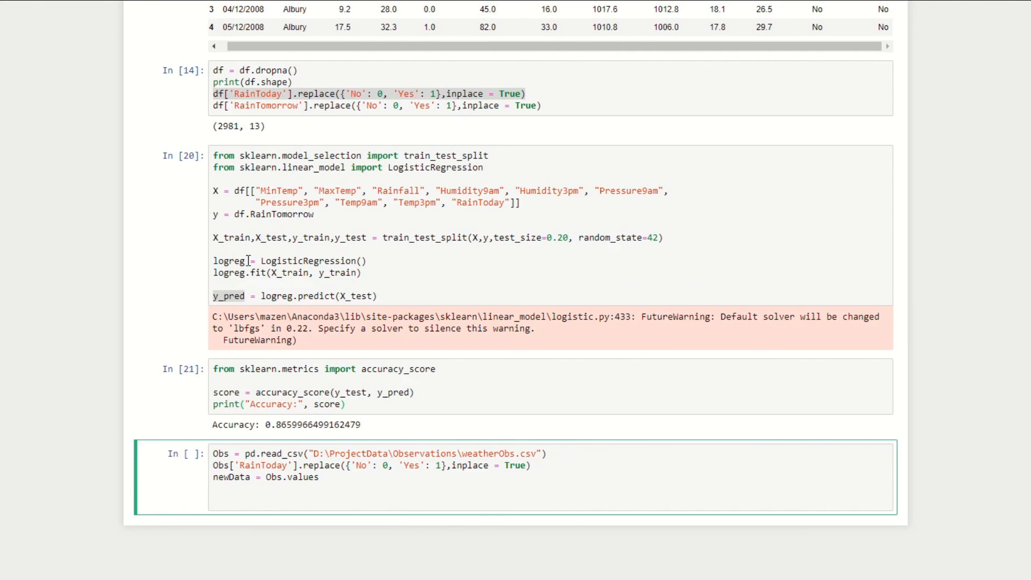
type("logreg.predict(newData )")
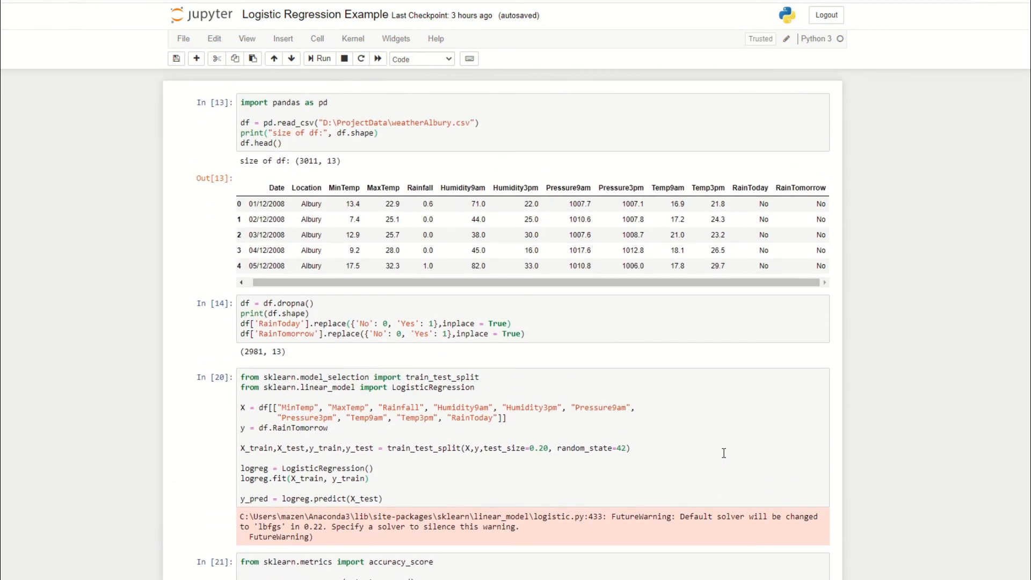
mouse_move(698, 456)
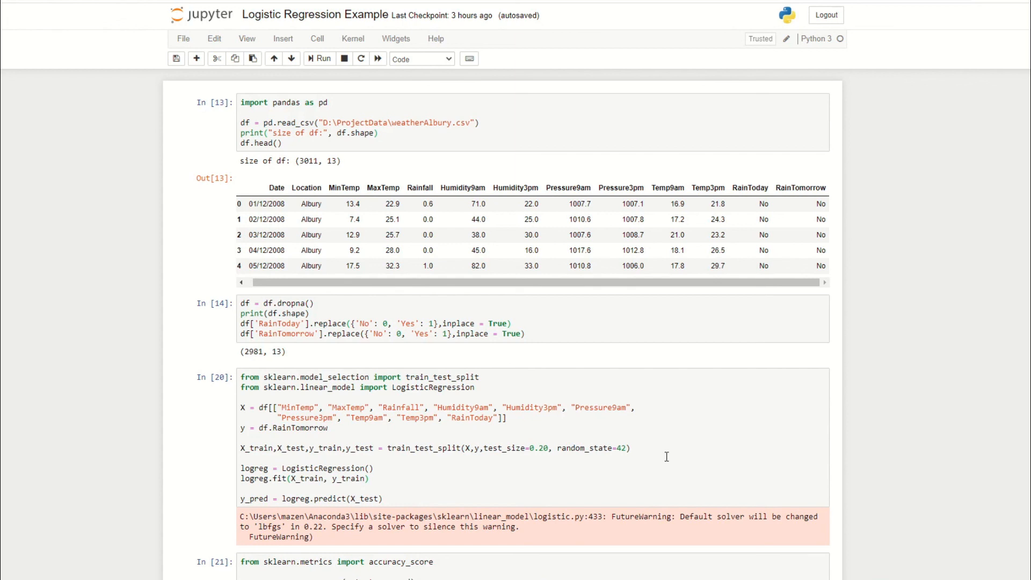
mouse_move(645, 457)
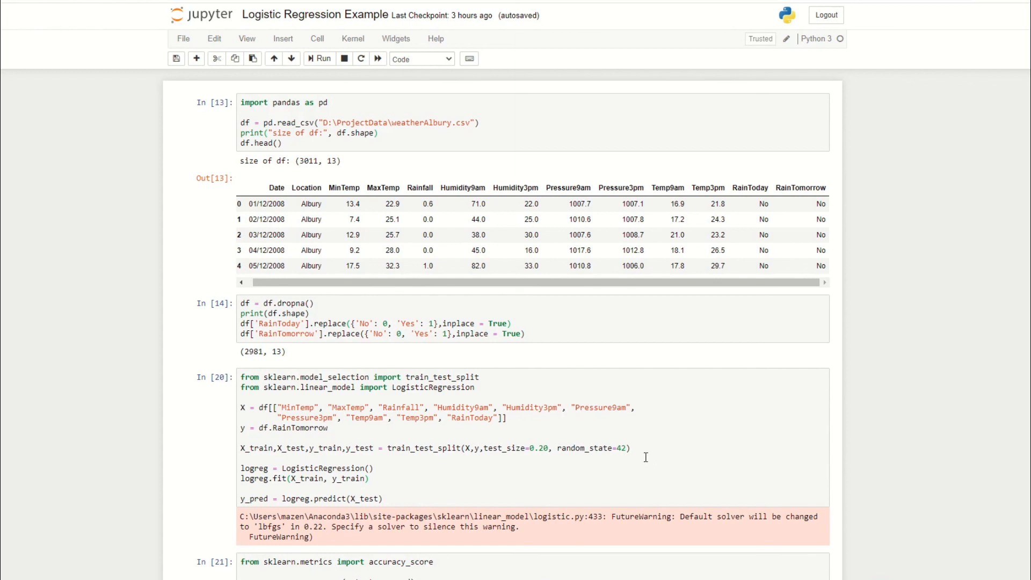